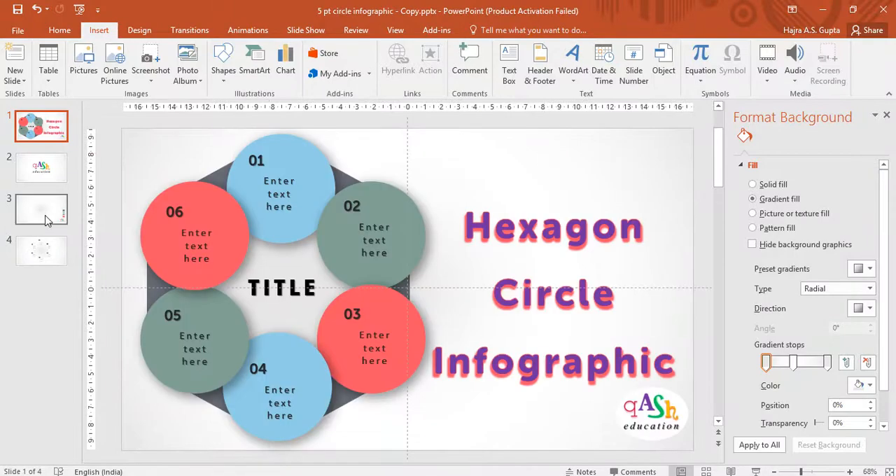
# Draw a large hexagon at the centre of the blank third slide
pyautogui.click(41, 208)
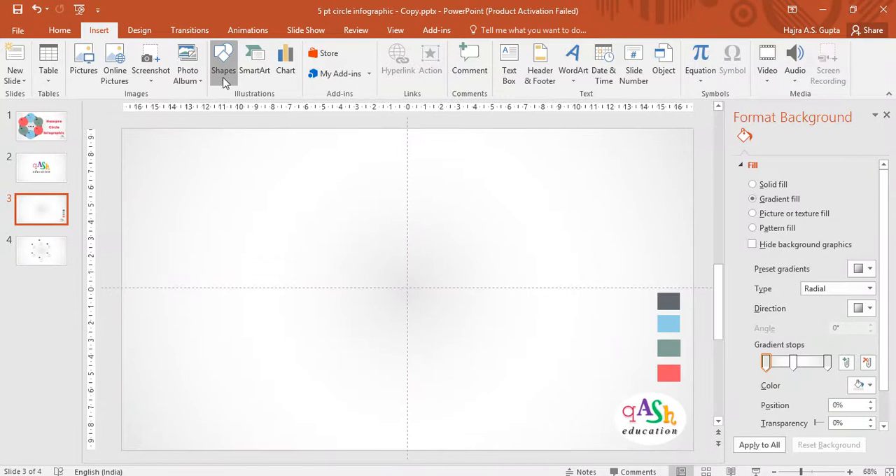
pyautogui.click(223, 62)
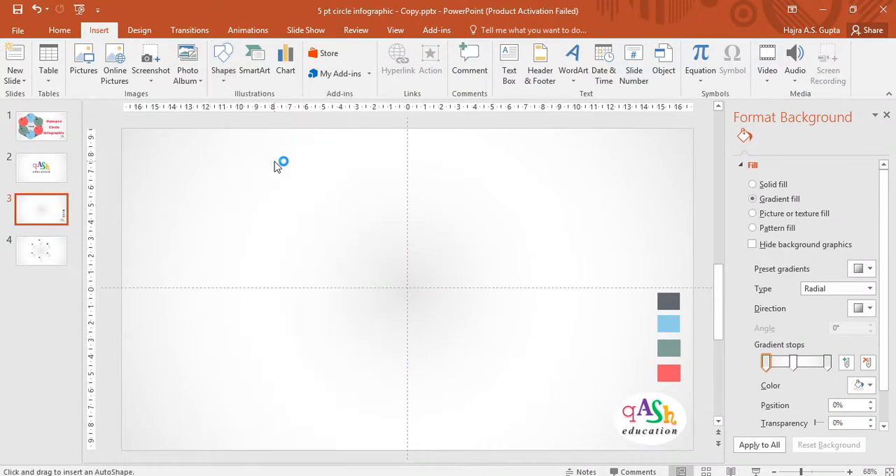
pyautogui.moveTo(278, 164); pyautogui.dragTo(488, 413)
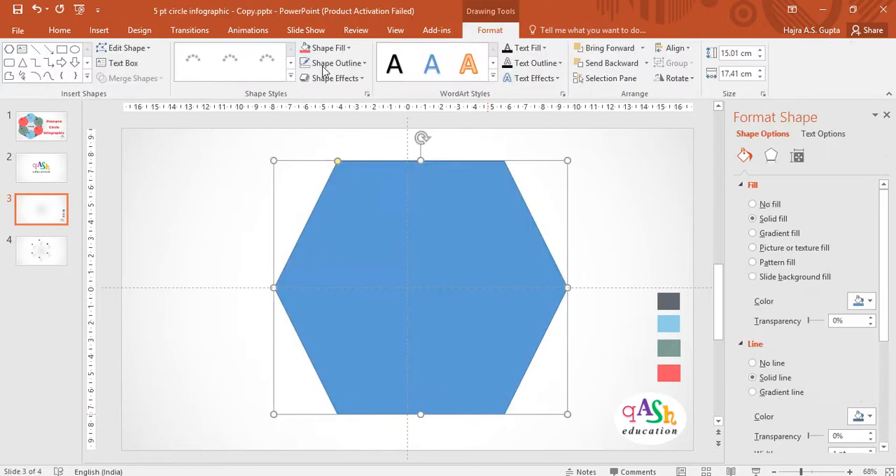
# Give the hexagon no fill and a 50 pt grey outline
pyautogui.click(327, 48)
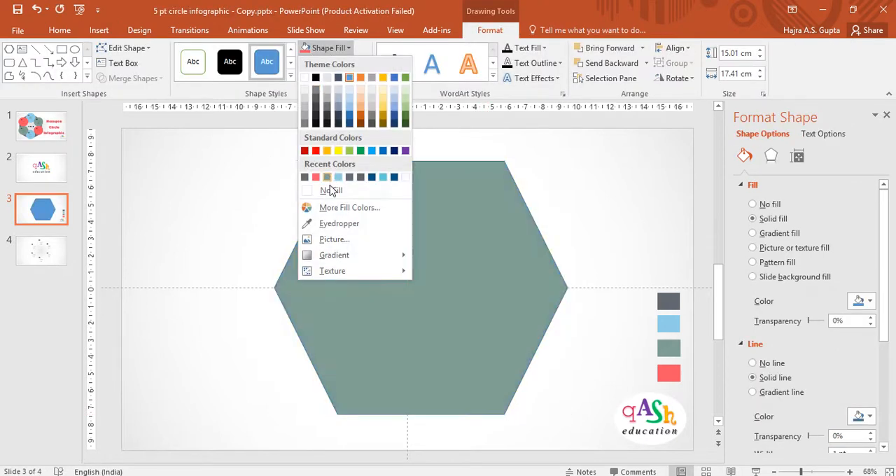
pyautogui.click(331, 190)
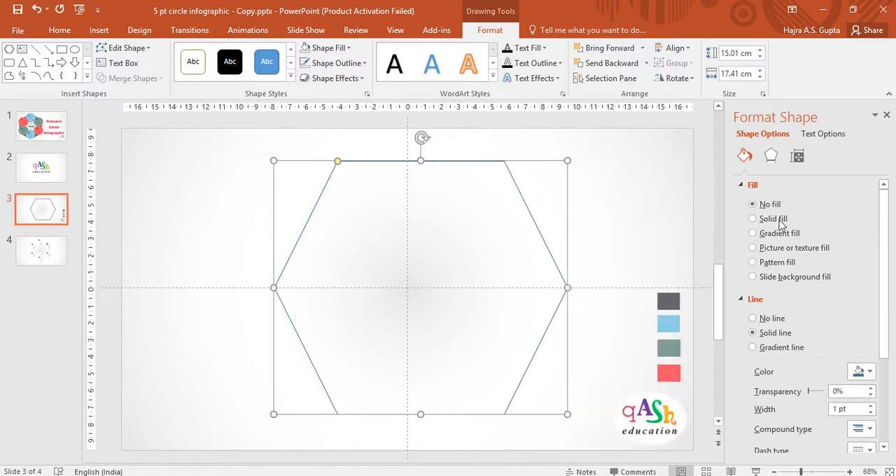
pyautogui.click(740, 184)
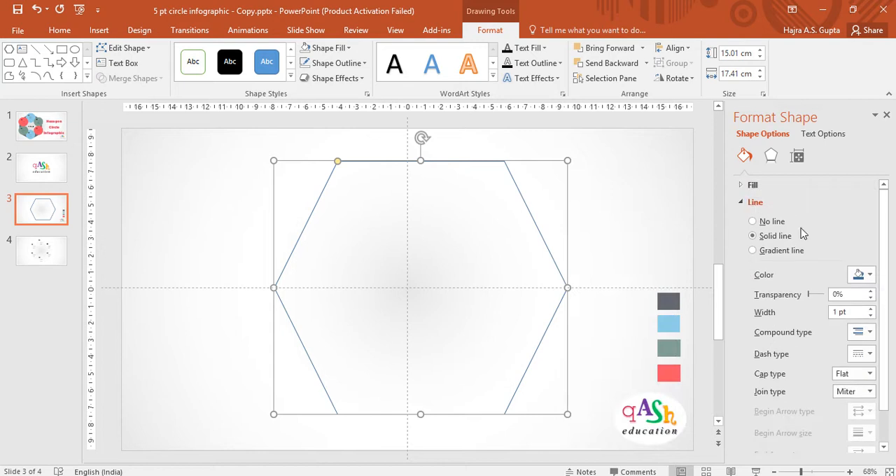
pyautogui.click(870, 274)
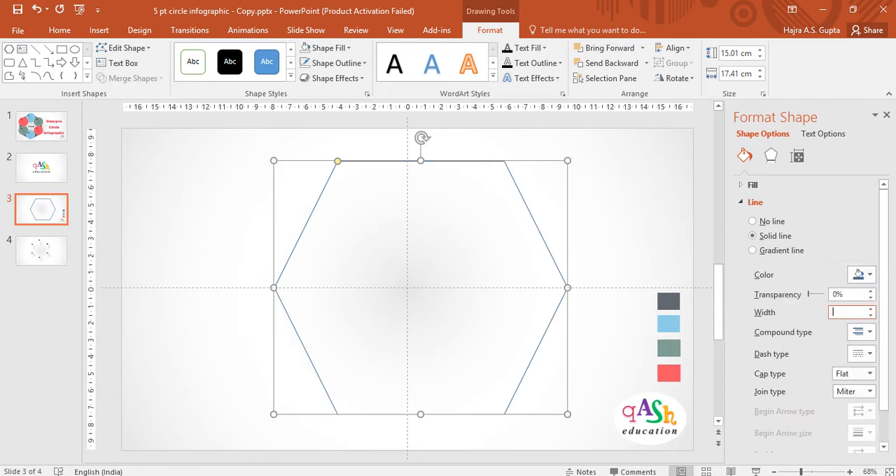
pyautogui.write('50')
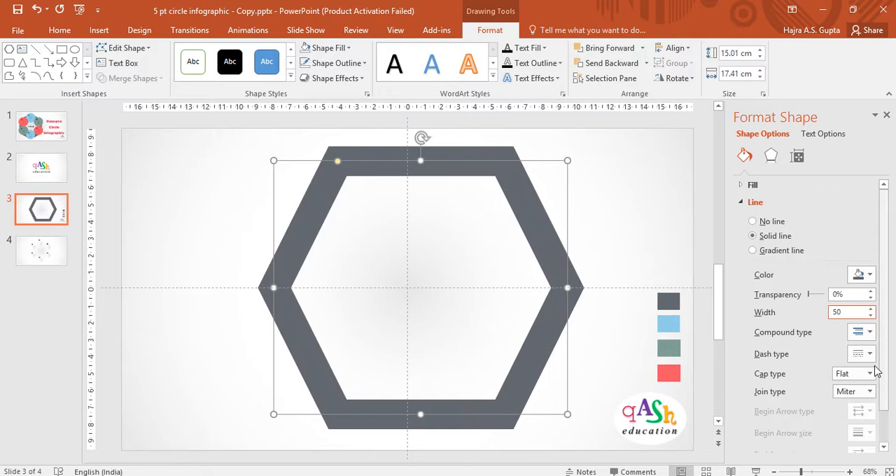
# Round the outline's caps and joins and rotate the hexagon right 90° to point up
pyautogui.click(870, 374)
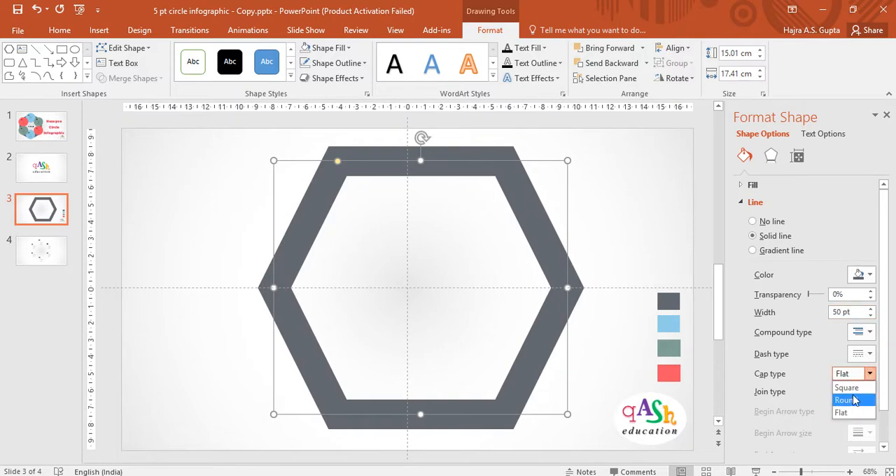
pyautogui.click(846, 405)
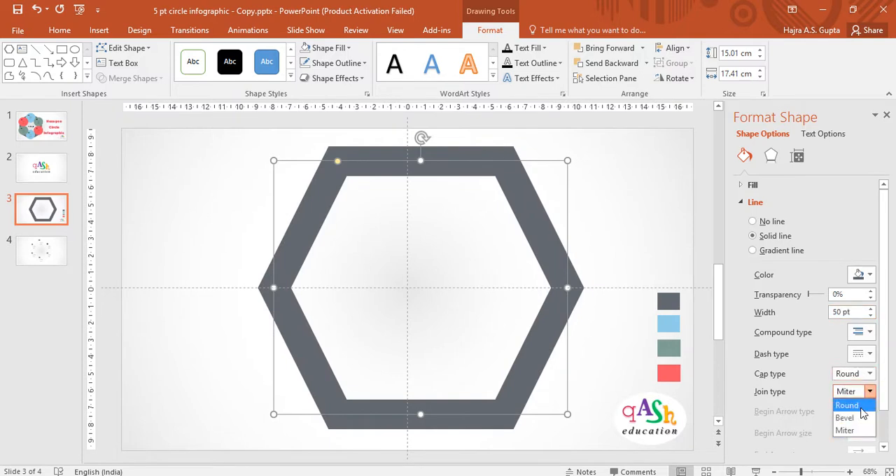
pyautogui.click(847, 404)
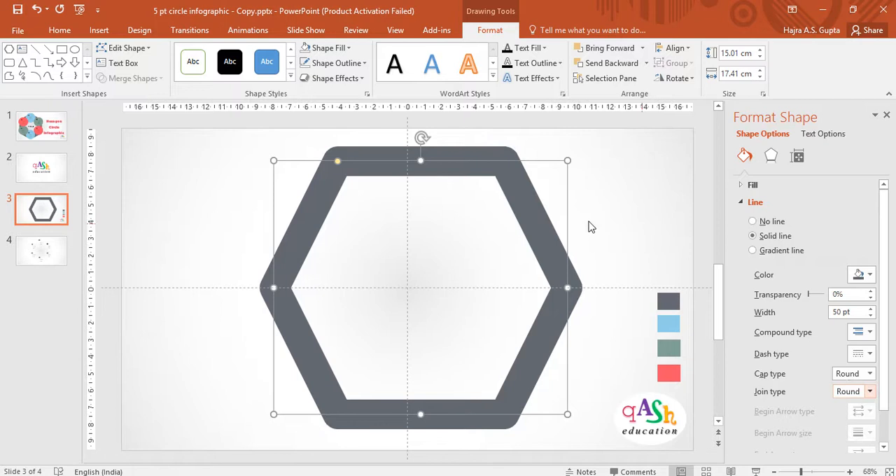
pyautogui.click(674, 78)
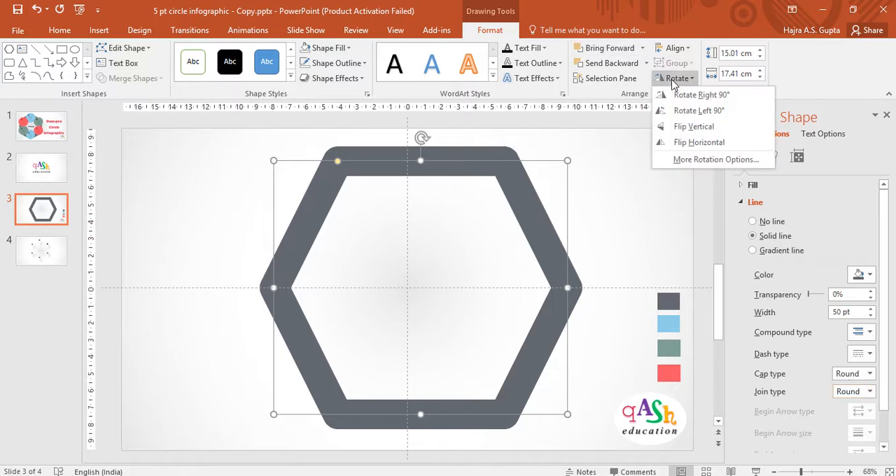
pyautogui.click(703, 94)
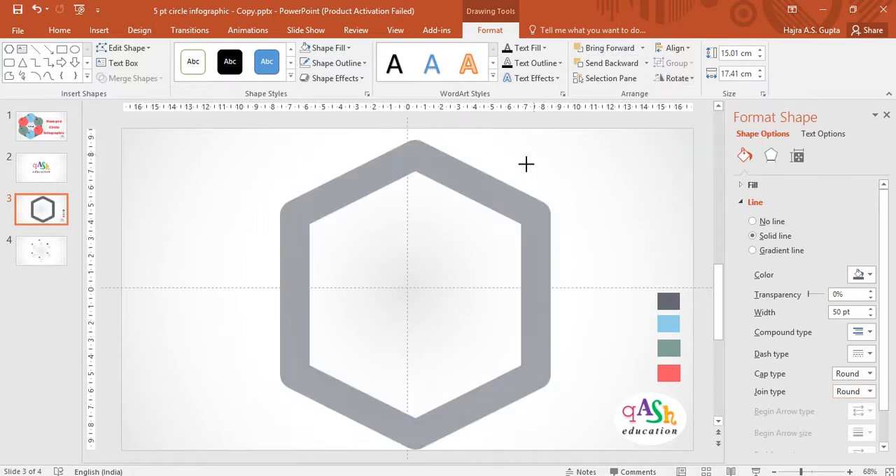
# Resize the hexagon slightly smaller, keeping it centred, then deselect it
pyautogui.click(409, 301)
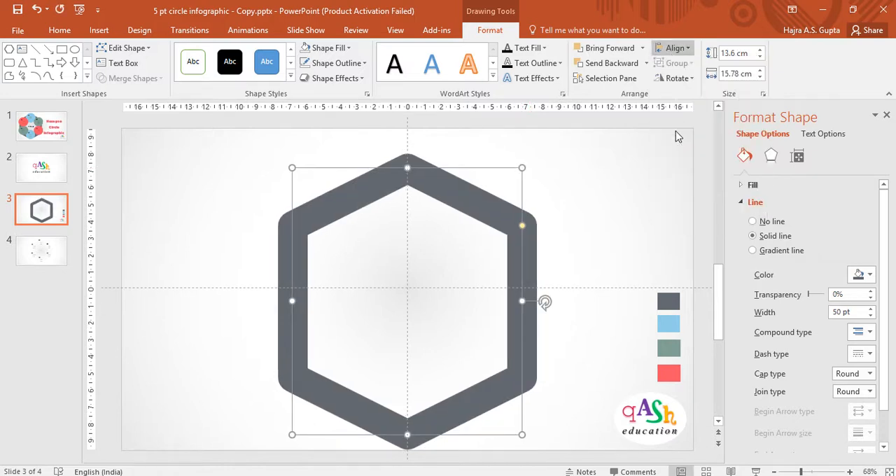
pyautogui.click(581, 259)
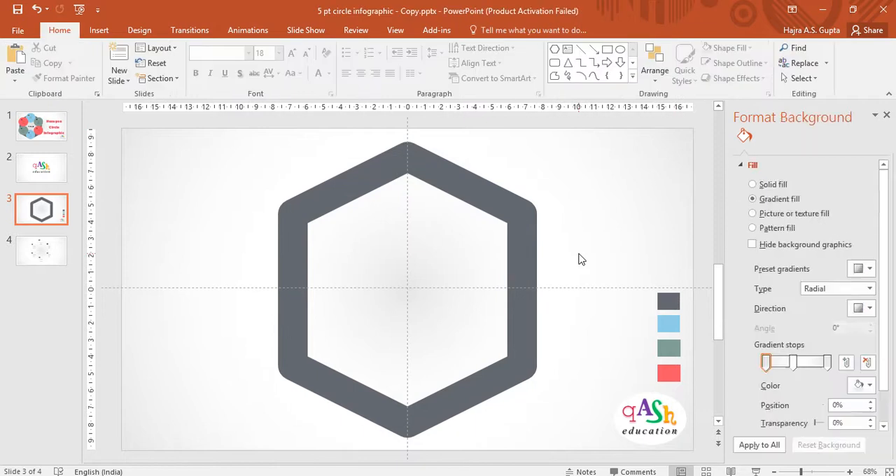
pyautogui.moveTo(99, 29)
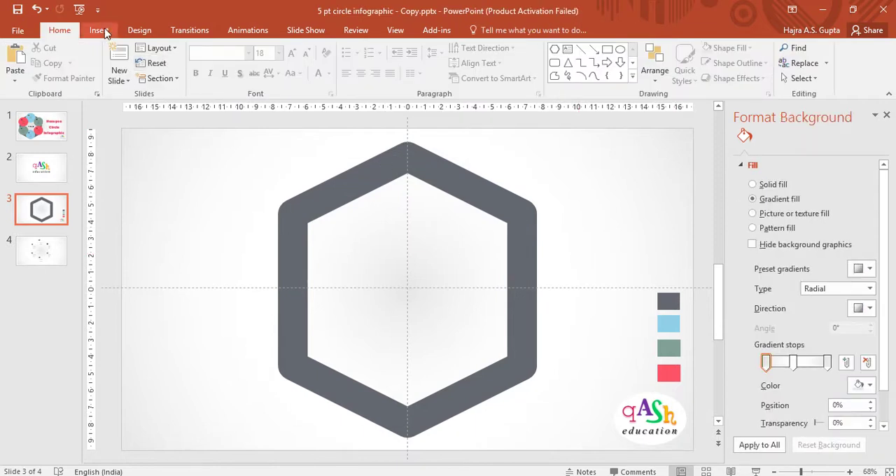
# Draw a 7 cm blue circle with no outline and place it over the hexagon's upper-left corner
pyautogui.click(99, 29)
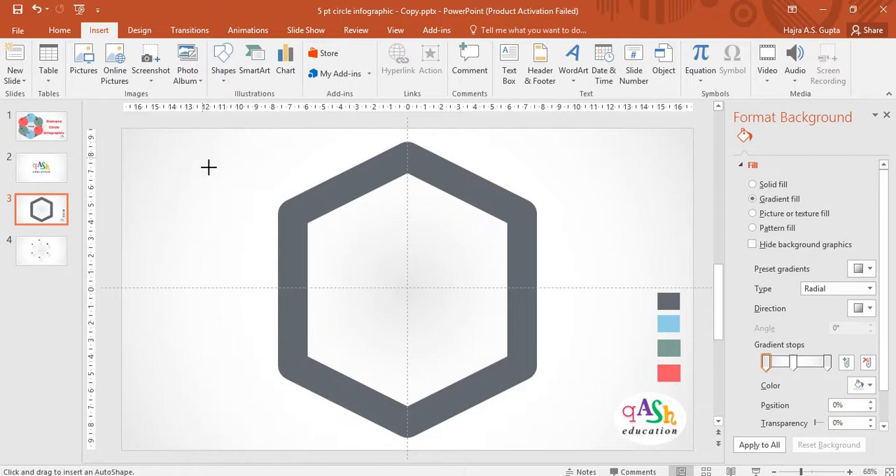
pyautogui.moveTo(208, 167); pyautogui.dragTo(299, 243)
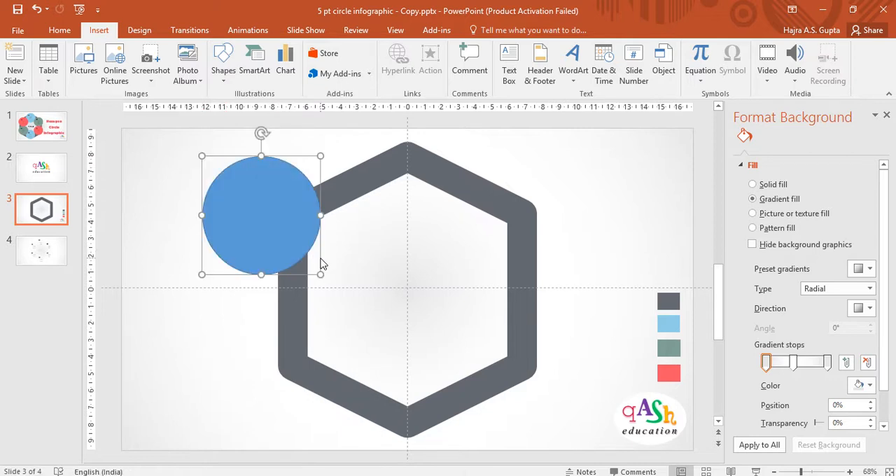
pyautogui.click(260, 213)
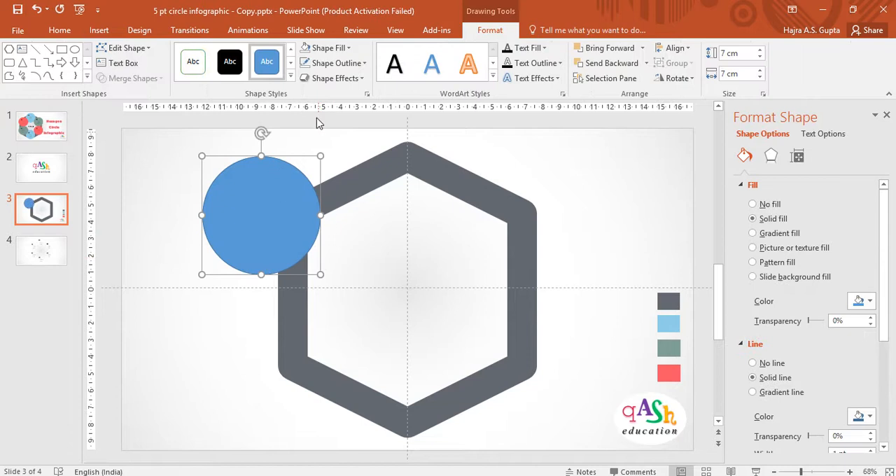
pyautogui.click(753, 363)
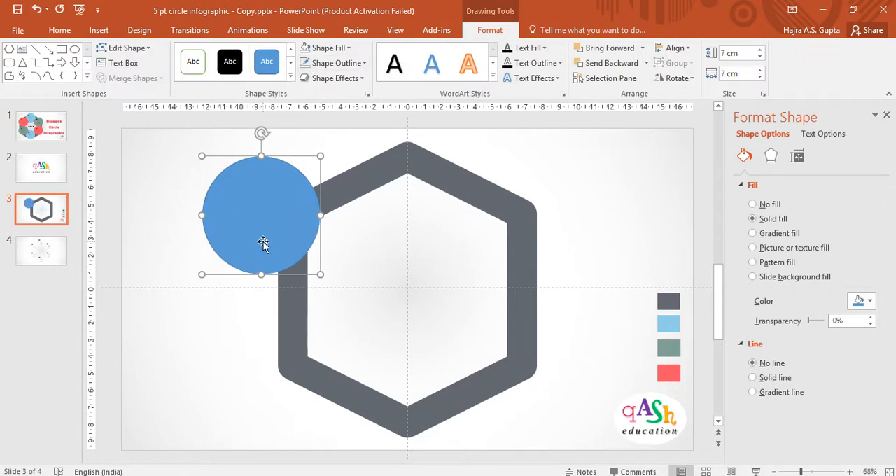
pyautogui.moveTo(262, 215); pyautogui.dragTo(327, 271)
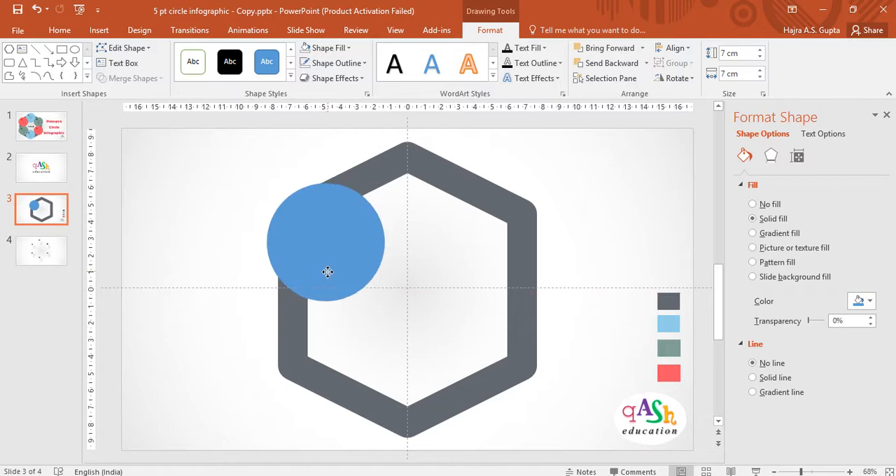
pyautogui.click(332, 252)
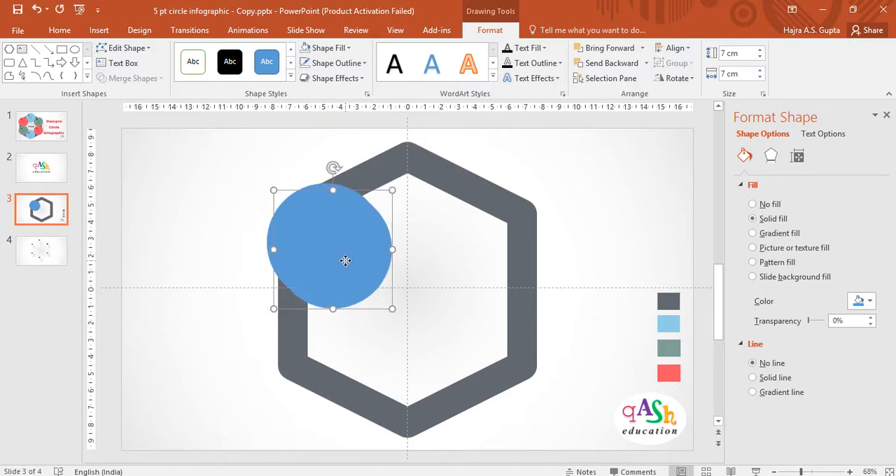
# Copy the circle onto each remaining hexagon corner to form a ring of six
pyautogui.moveTo(345, 260); pyautogui.dragTo(334, 352)
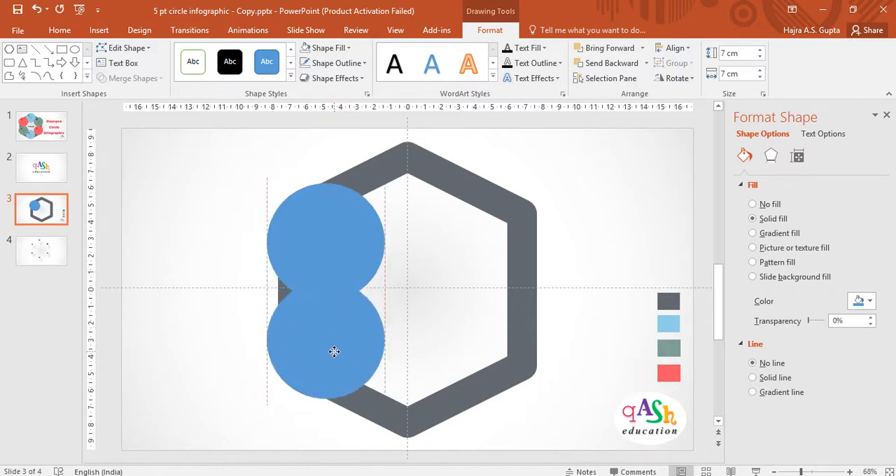
pyautogui.click(334, 352)
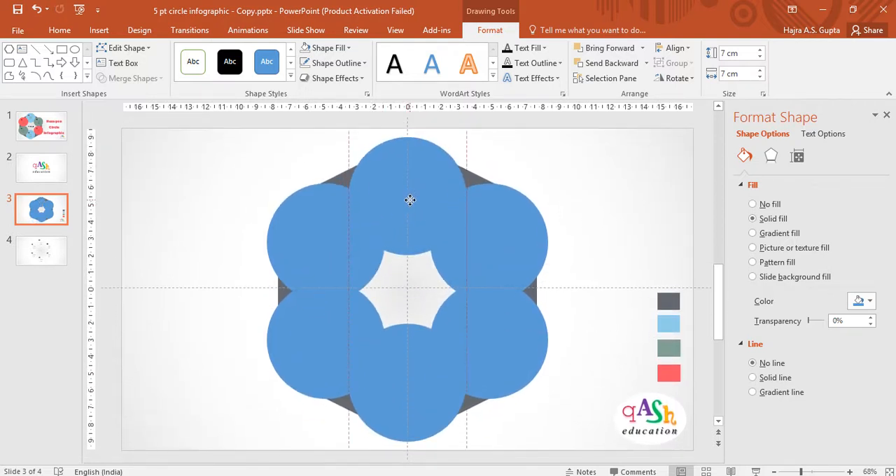
pyautogui.click(409, 201)
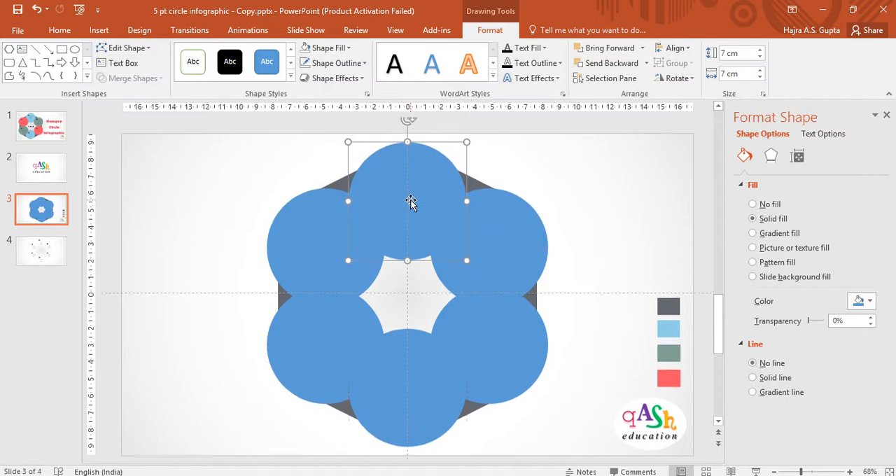
pyautogui.moveTo(329, 243)
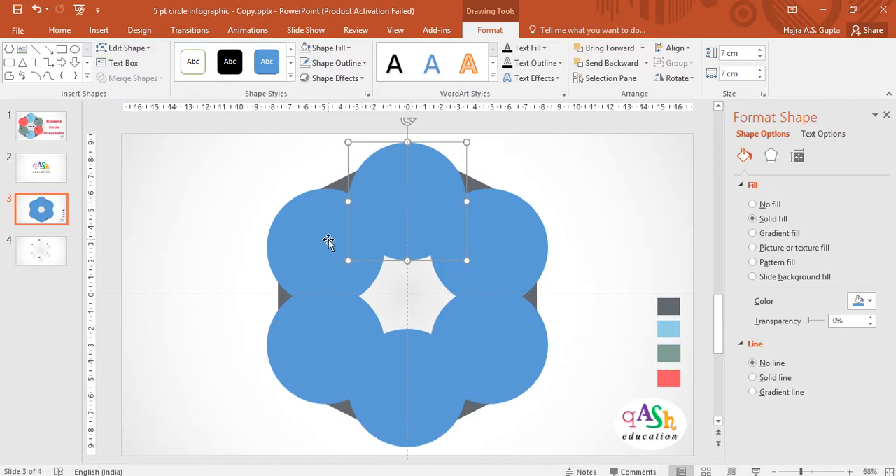
pyautogui.moveTo(422, 191)
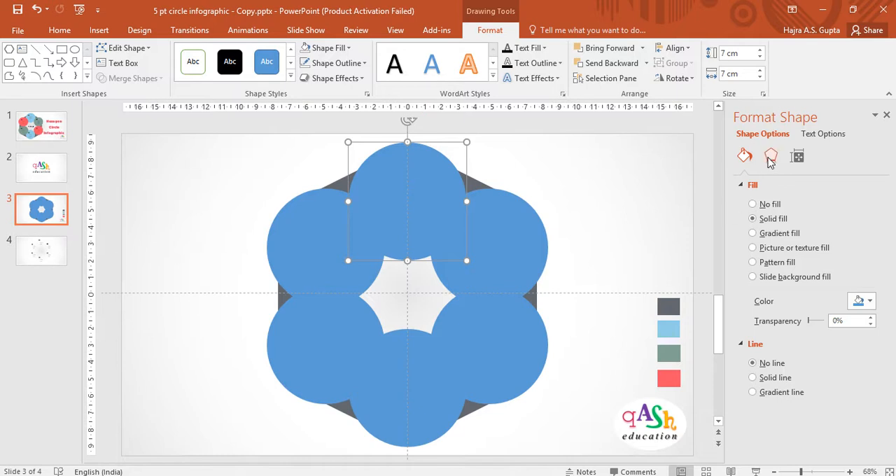
# Apply an outer shadow with 63% transparency, 103% size, 24 pt blur and 4 pt distance to the top circle
pyautogui.click(770, 156)
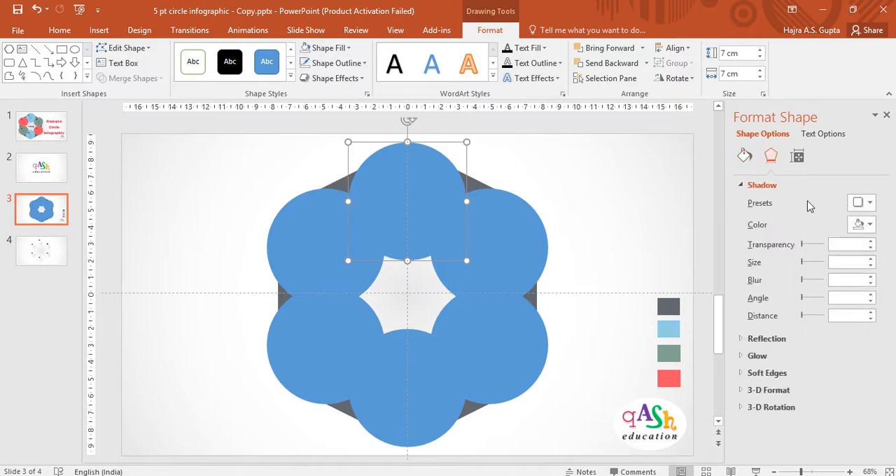
pyautogui.click(872, 202)
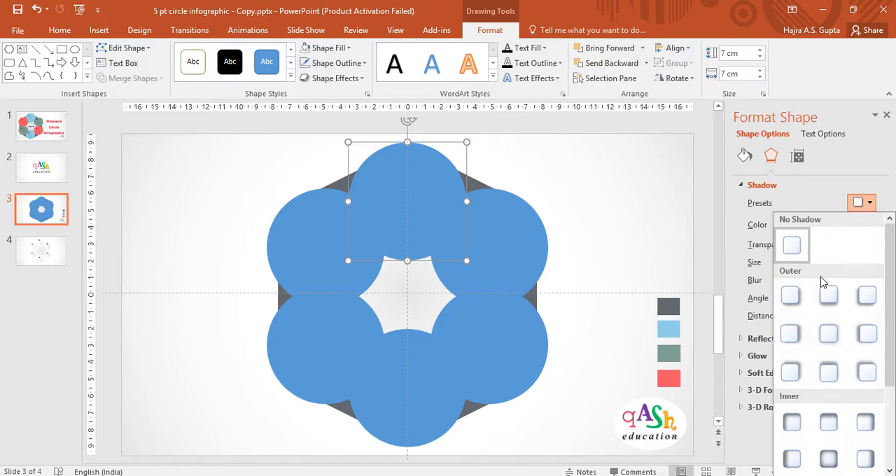
pyautogui.click(792, 245)
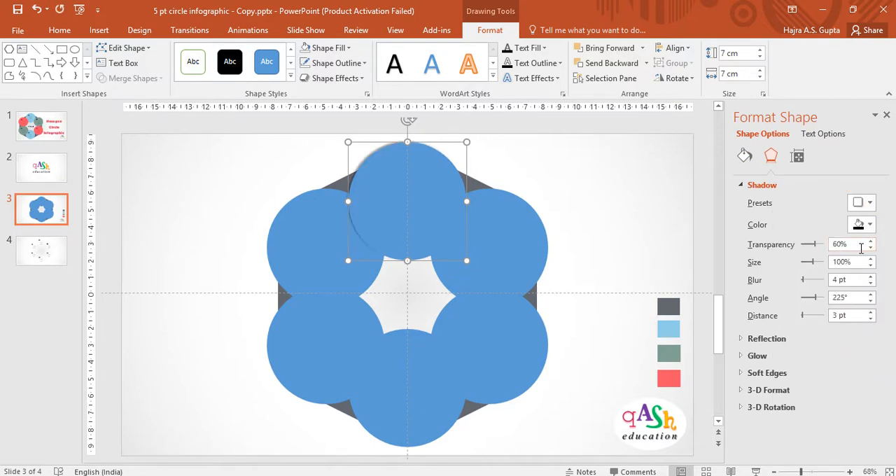
pyautogui.click(873, 241)
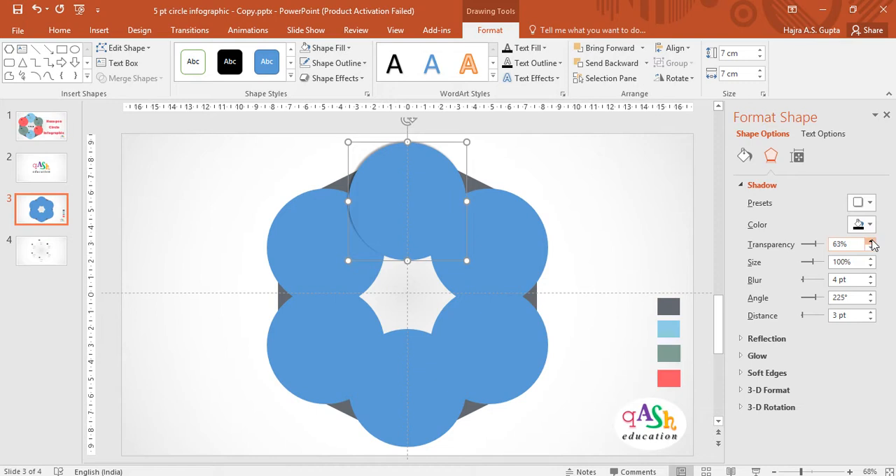
pyautogui.moveTo(871, 263)
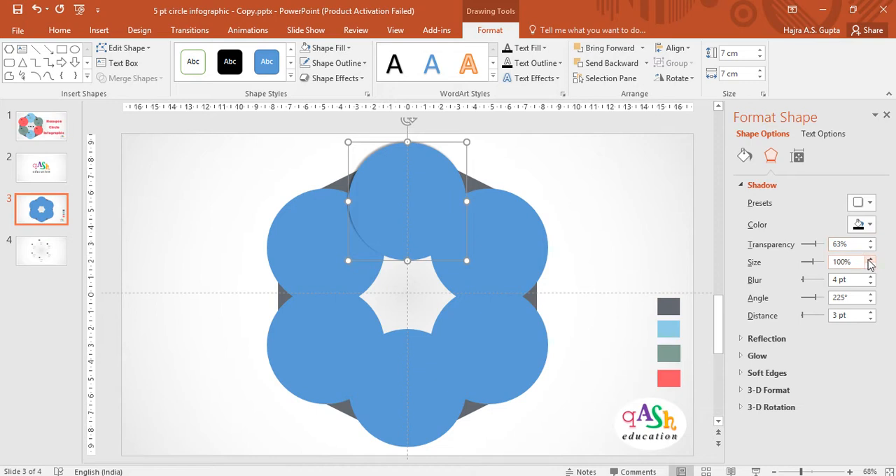
pyautogui.click(872, 258)
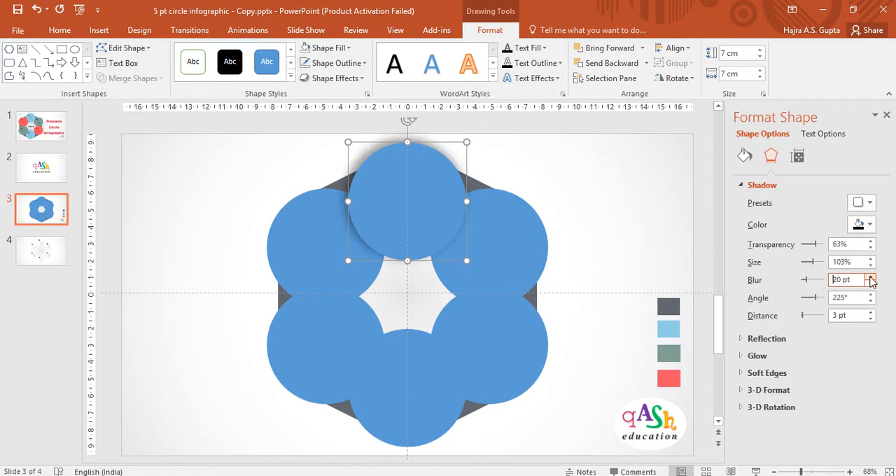
pyautogui.click(871, 276)
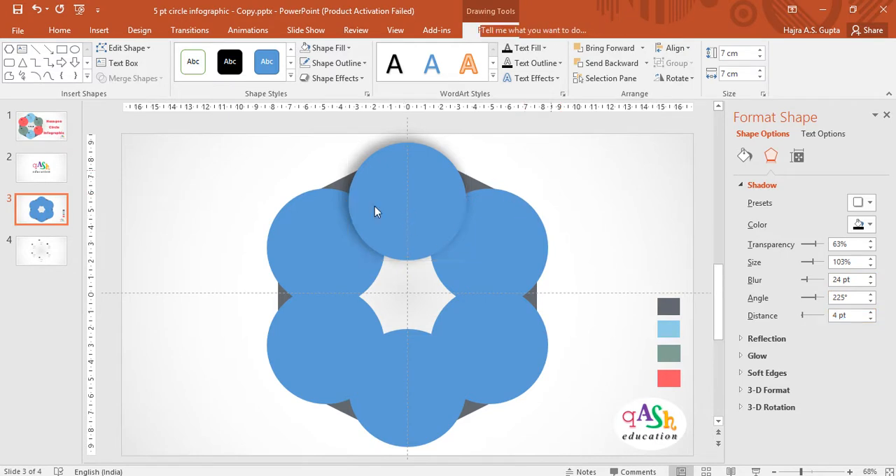
pyautogui.click(407, 199)
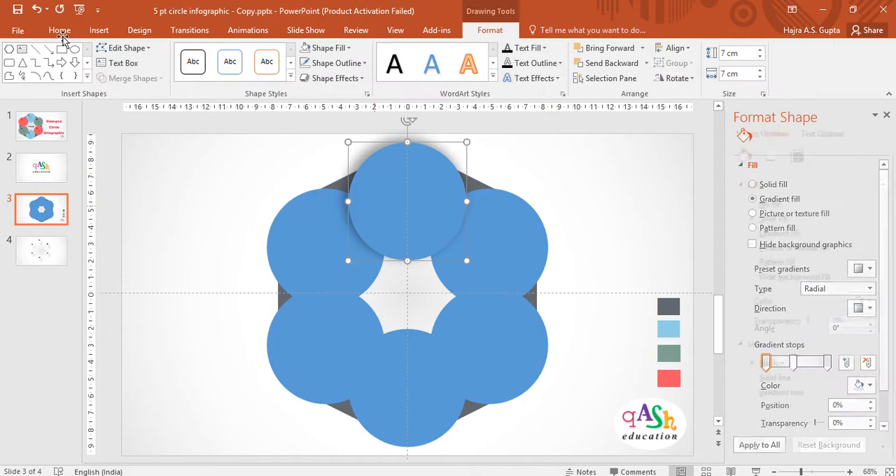
# Use Format Painter to copy the top circle's shadow onto the other circles
pyautogui.click(59, 30)
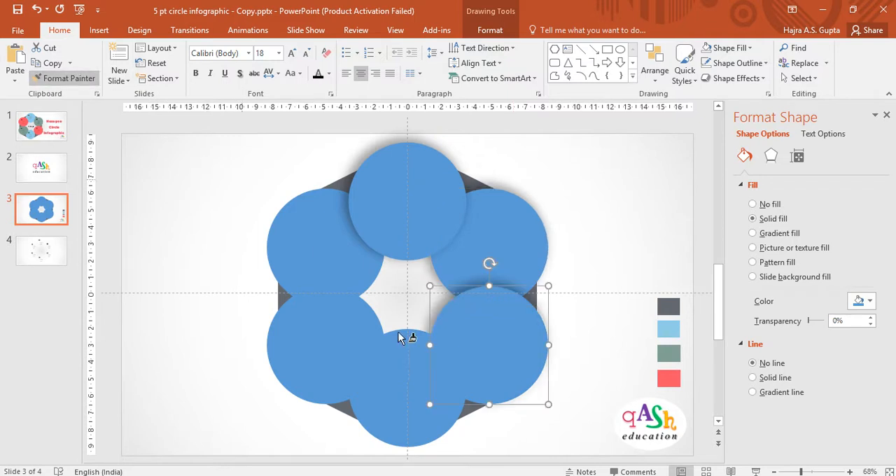
pyautogui.click(408, 387)
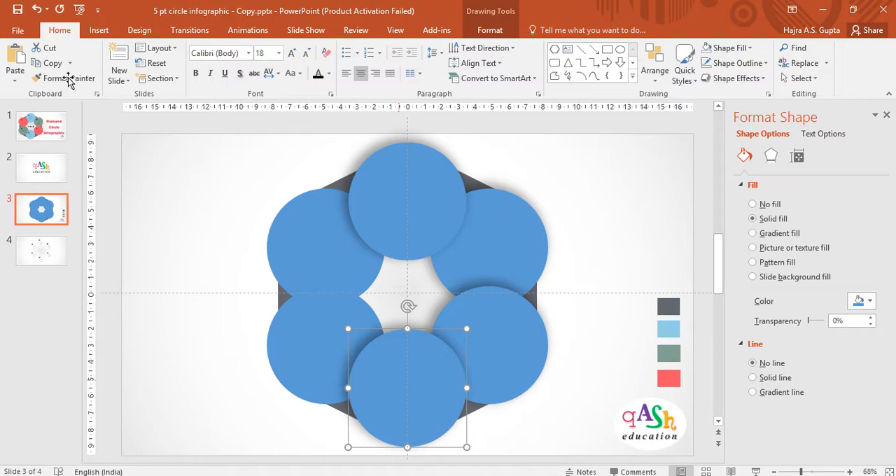
pyautogui.moveTo(64, 77)
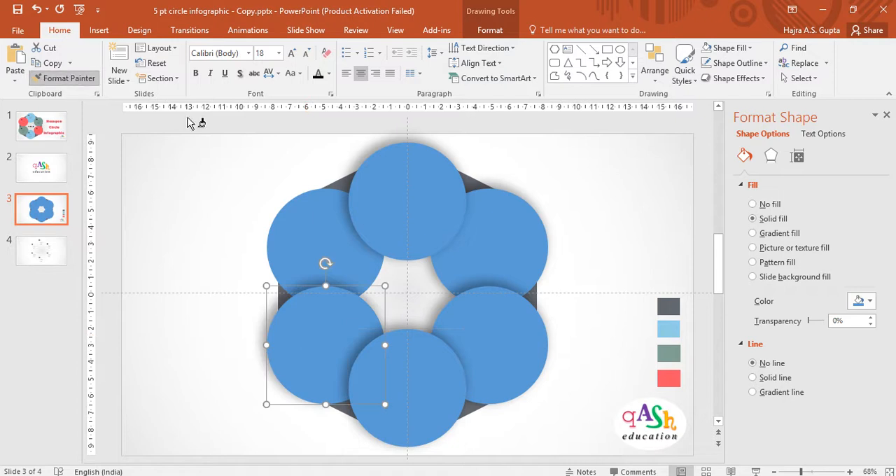
pyautogui.moveTo(326, 345); pyautogui.dragTo(325, 247)
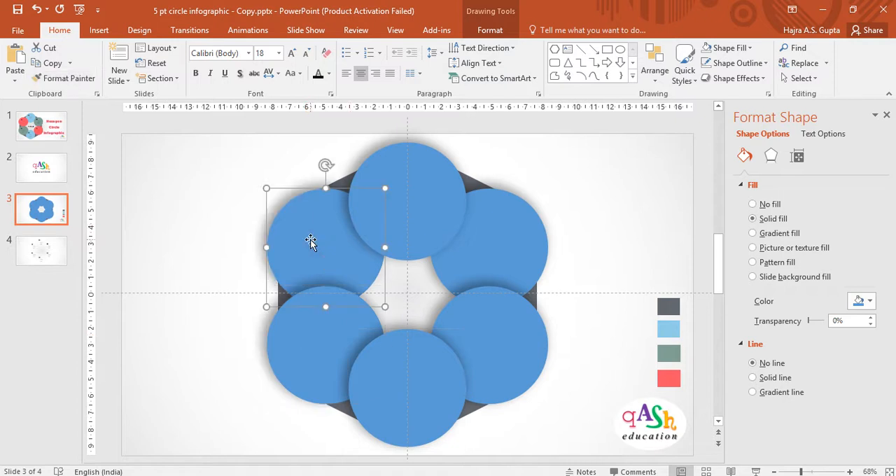
pyautogui.moveTo(436, 208)
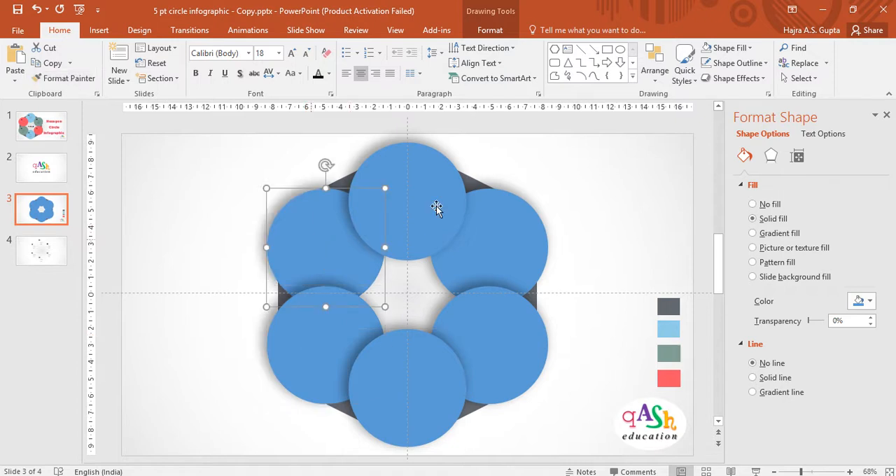
pyautogui.moveTo(432, 205)
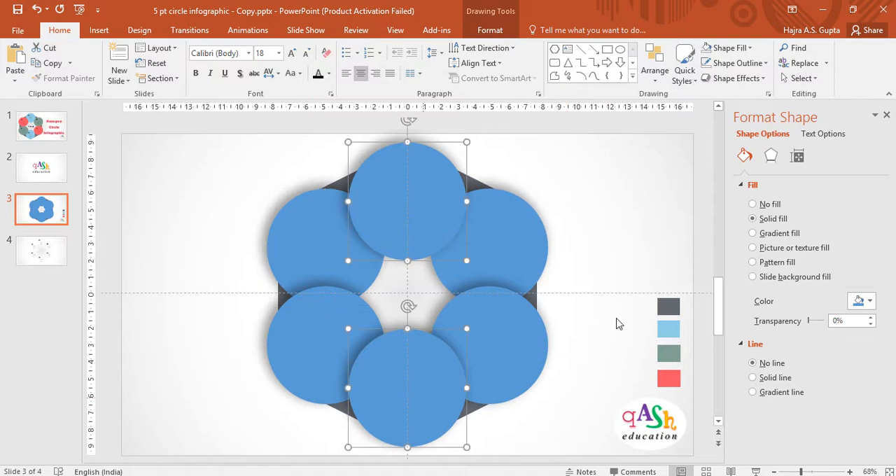
# Fill opposite circle pairs light blue, grey-green and coral red
pyautogui.click(870, 300)
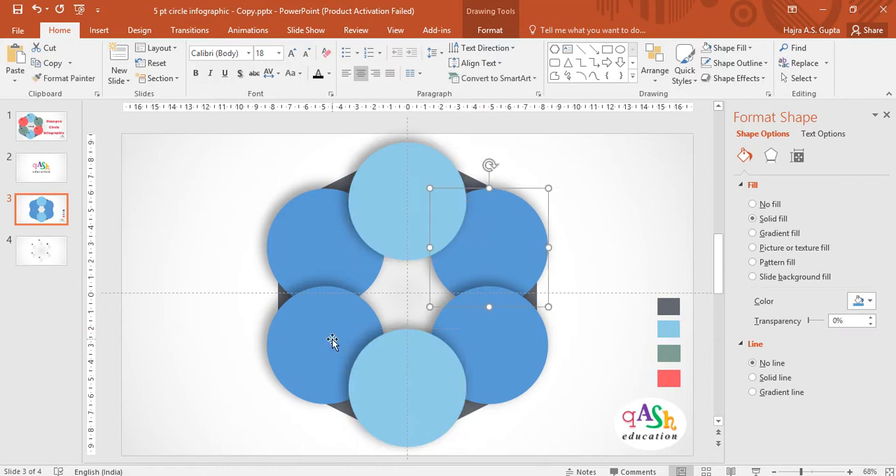
pyautogui.click(325, 343)
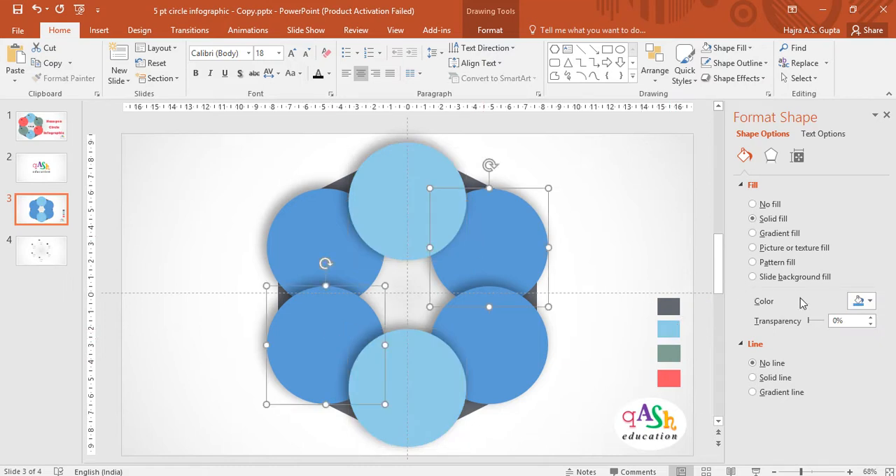
pyautogui.click(870, 301)
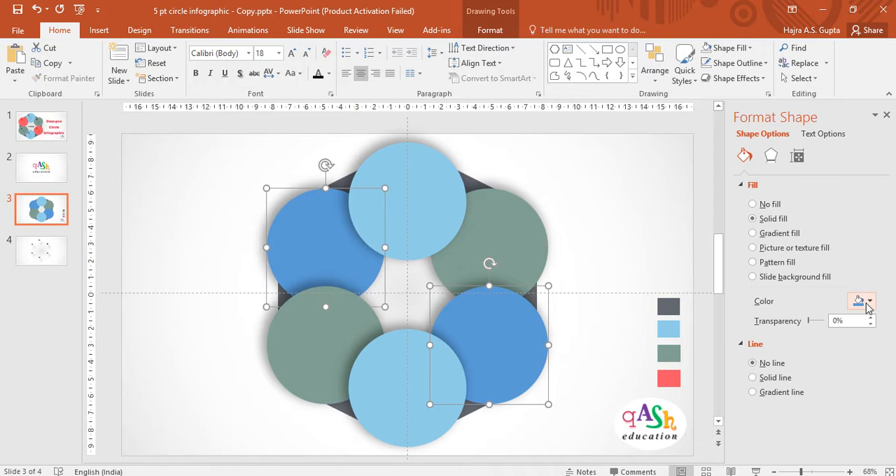
pyautogui.click(869, 301)
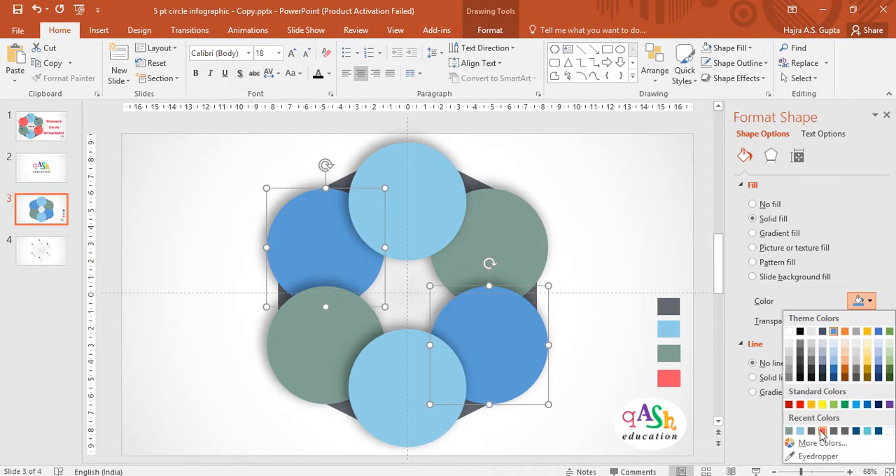
pyautogui.click(822, 430)
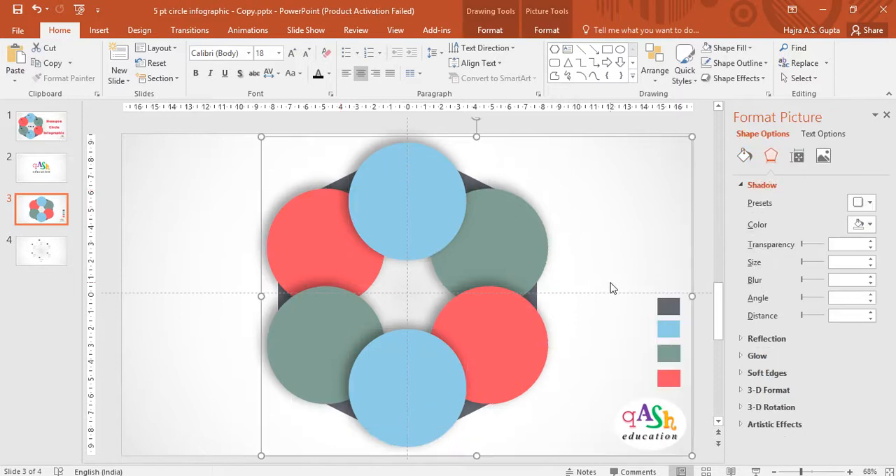
# Select the grouped circle cluster and ungroup it into separate shapes
pyautogui.click(305, 144)
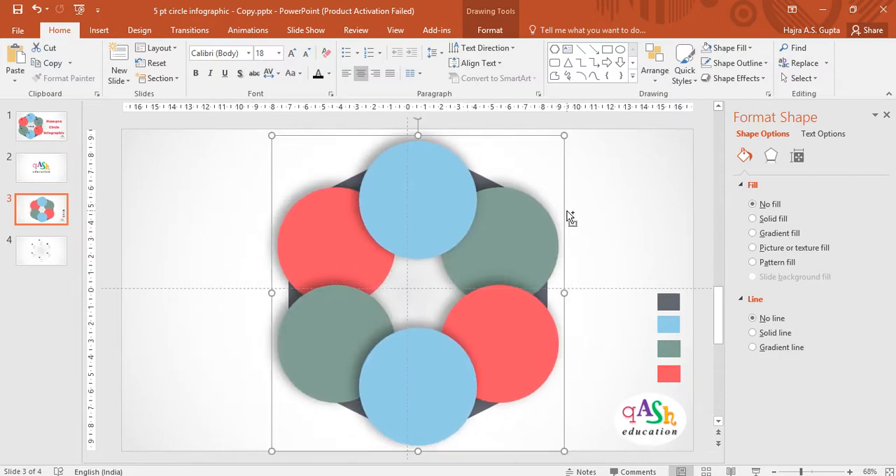
pyautogui.rightClick(567, 221)
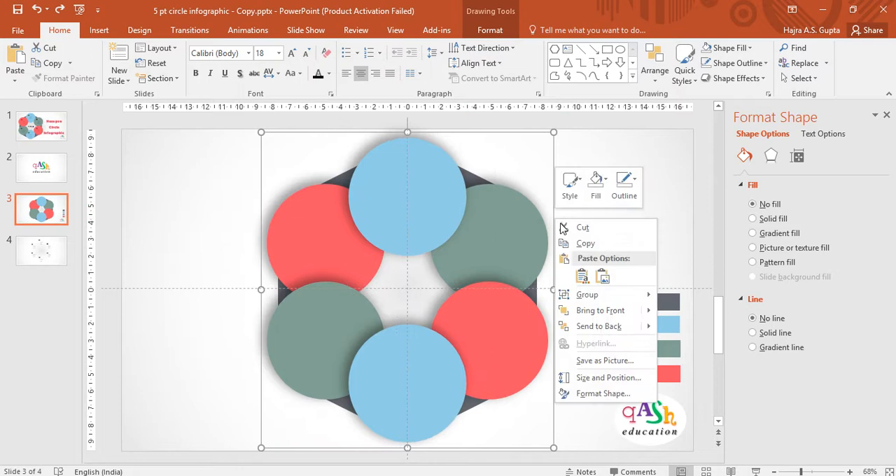
pyautogui.moveTo(586, 294)
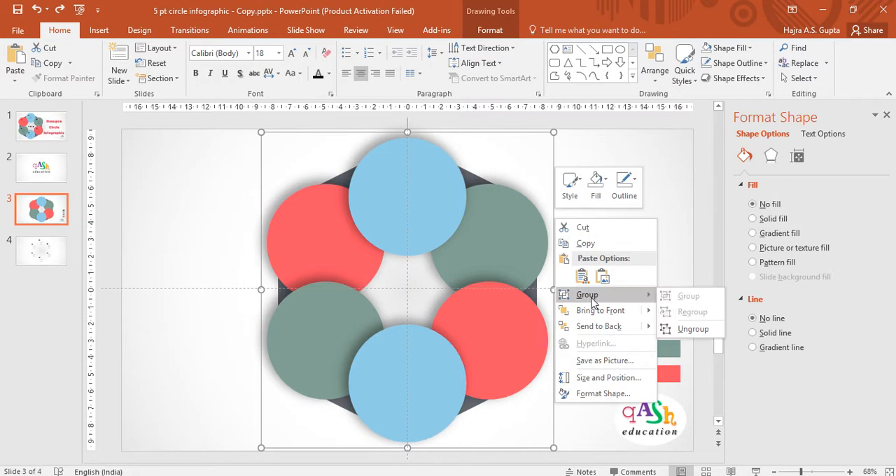
pyautogui.click(694, 329)
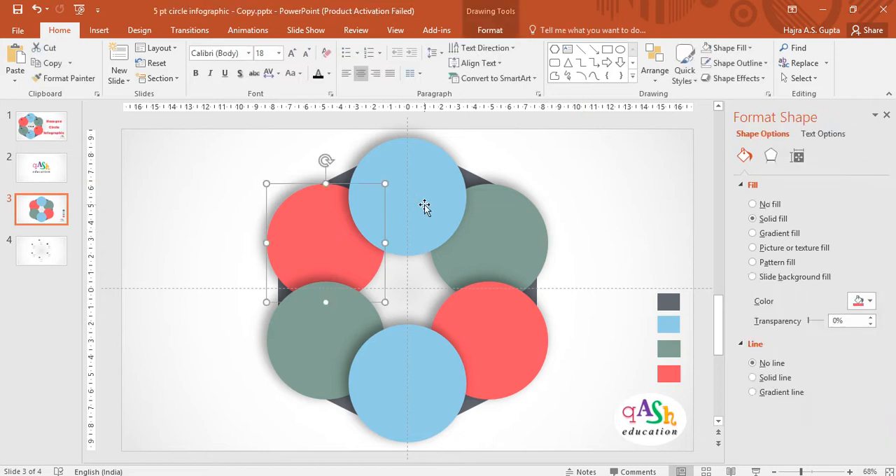
# Send the grey hexagon outline to the back so all six circles overlap it
pyautogui.rightClick(425, 206)
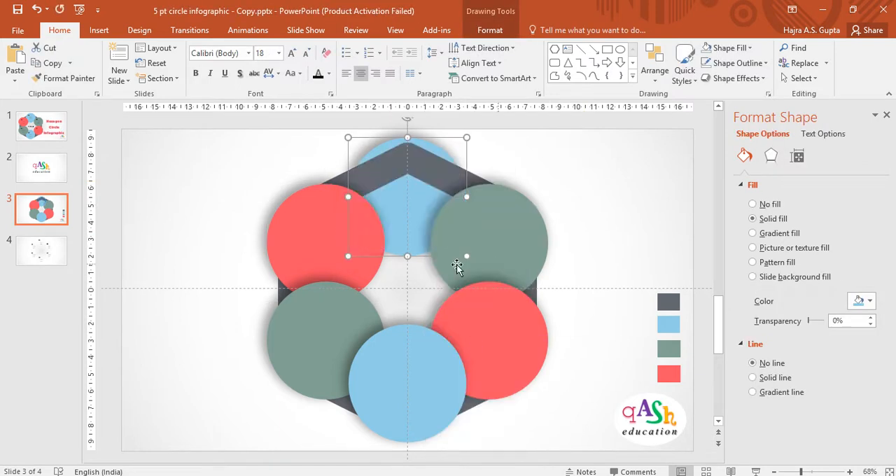
pyautogui.click(410, 188)
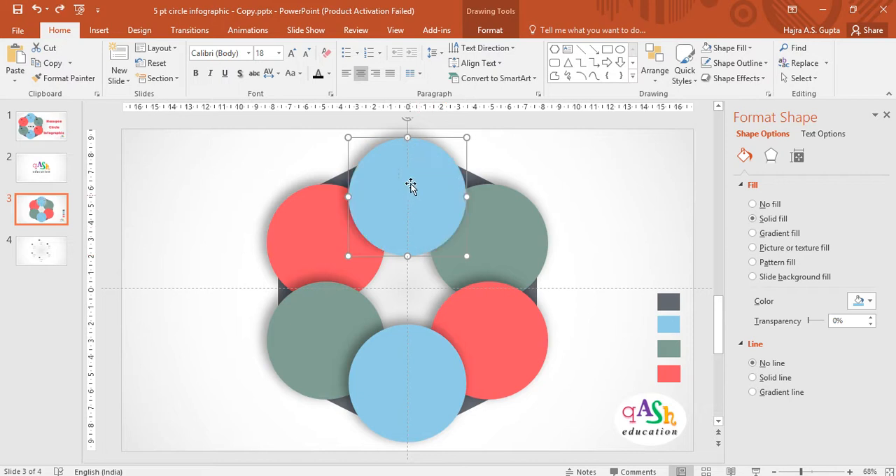
pyautogui.rightClick(410, 188)
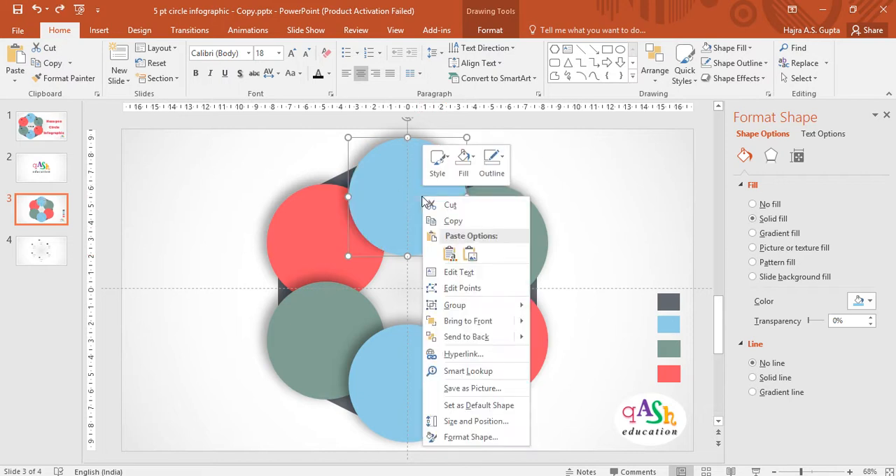
pyautogui.moveTo(467, 320)
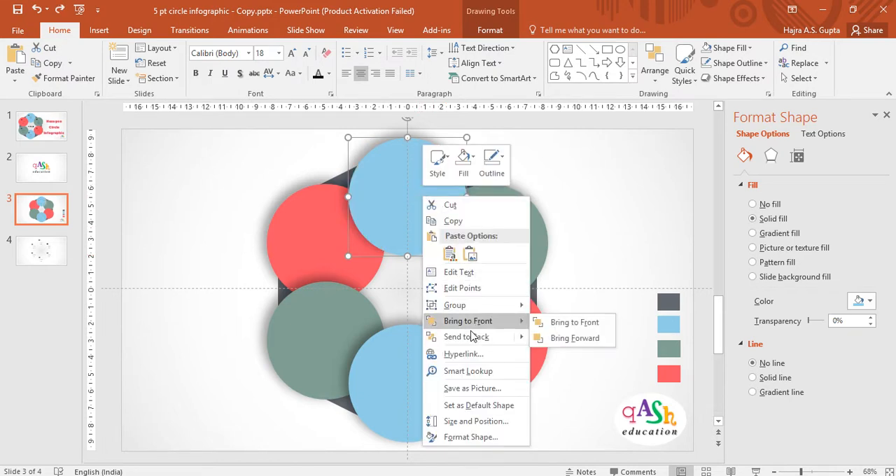
pyautogui.click(574, 322)
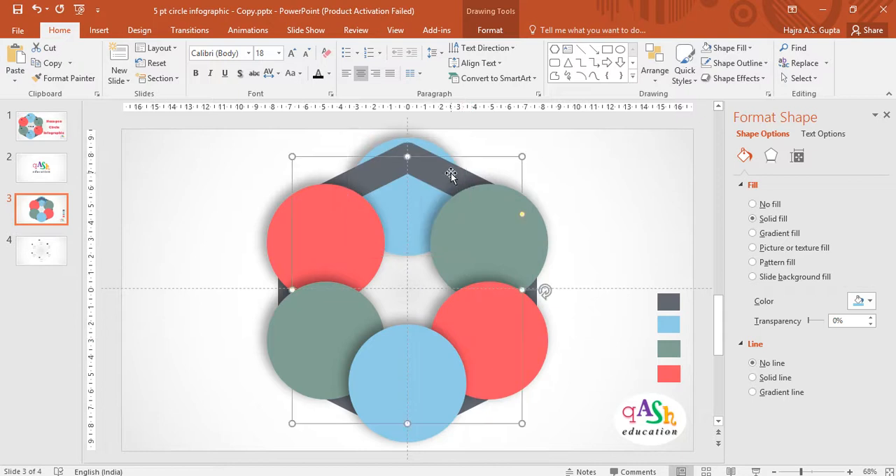
pyautogui.rightClick(450, 174)
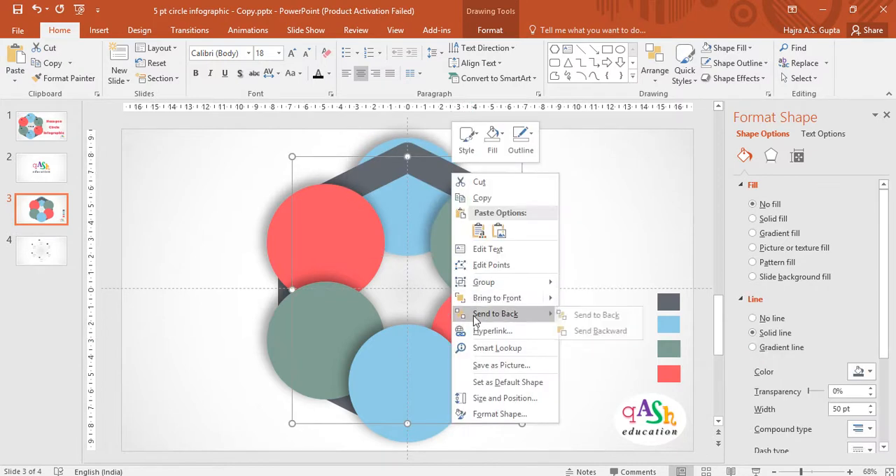
pyautogui.click(596, 315)
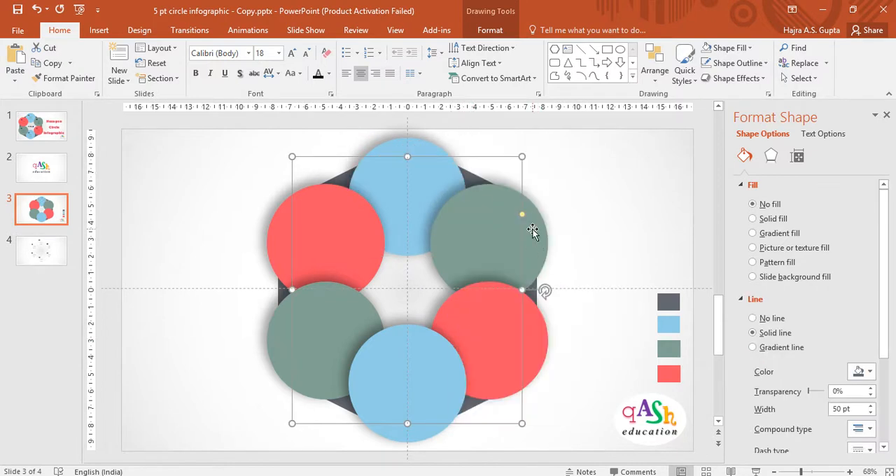
pyautogui.moveTo(490, 231)
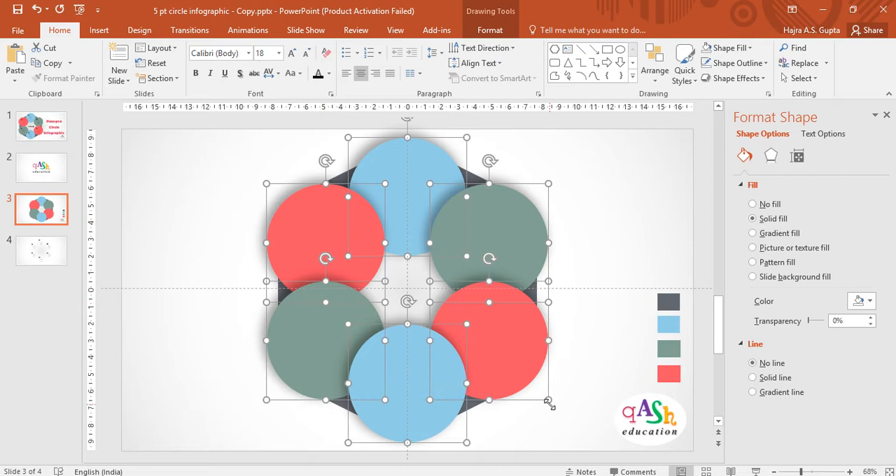
# Shrink all six circles together so the hexagon's corners can show between them
pyautogui.click(548, 401)
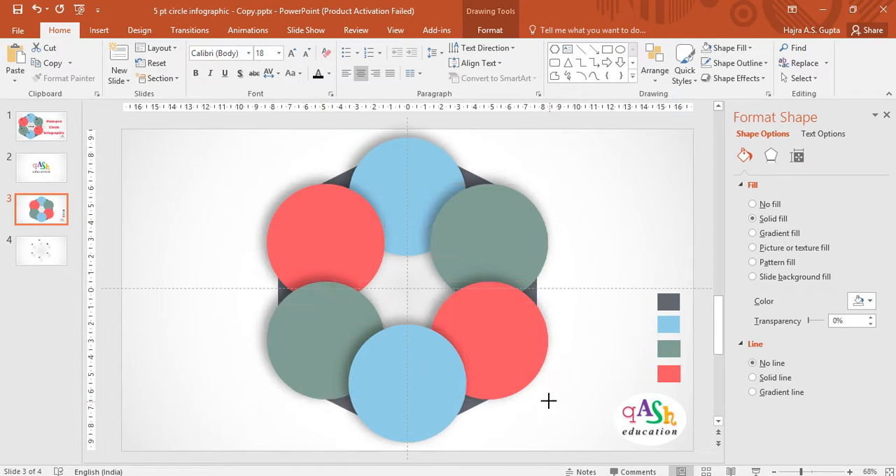
pyautogui.click(409, 288)
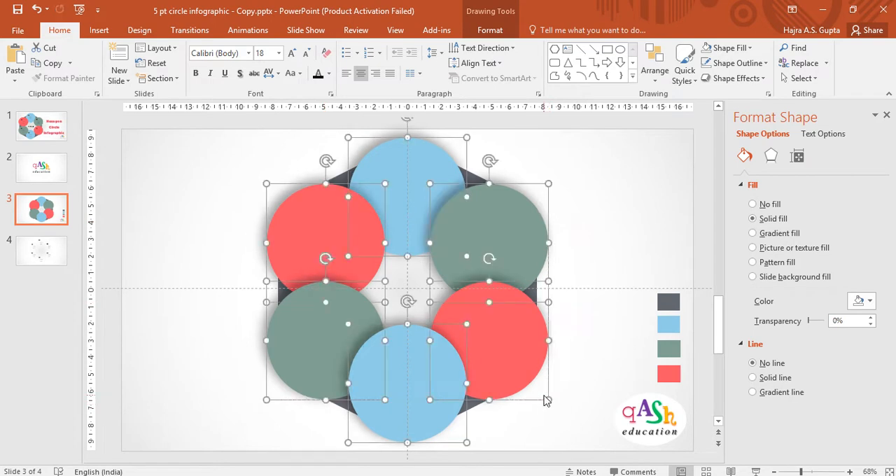
pyautogui.click(540, 395)
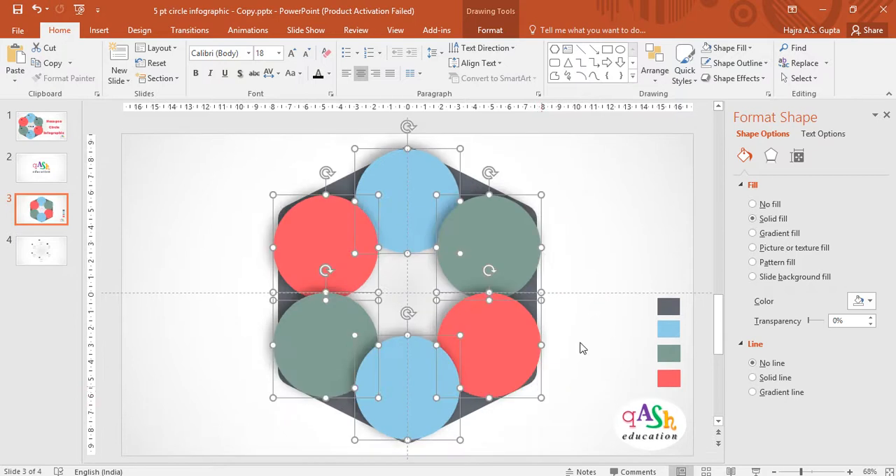
# Reposition the left, right and top circles evenly around the hexagon corners
pyautogui.click(752, 198)
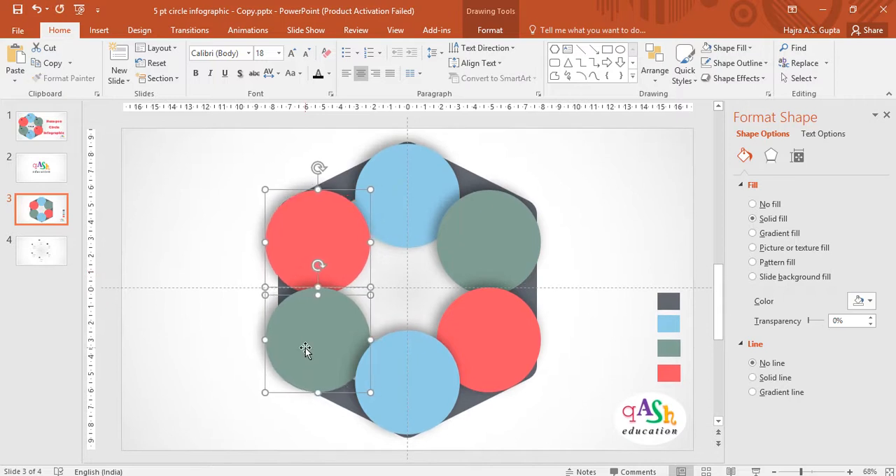
pyautogui.moveTo(314, 369)
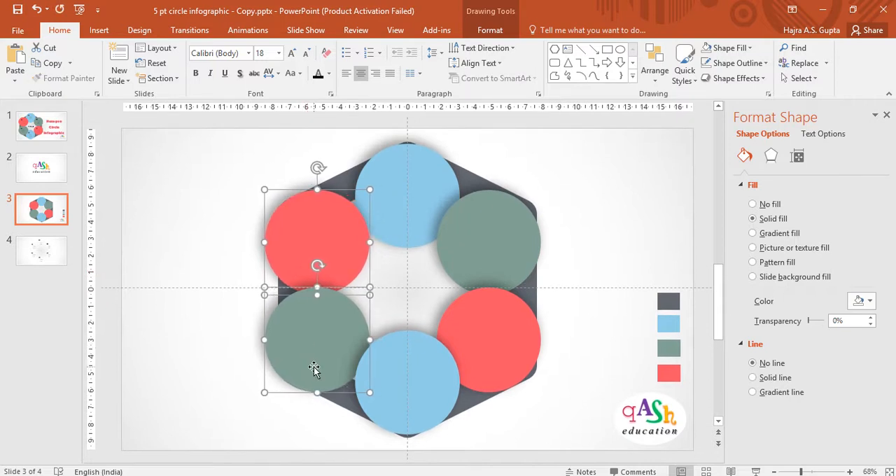
pyautogui.click(506, 380)
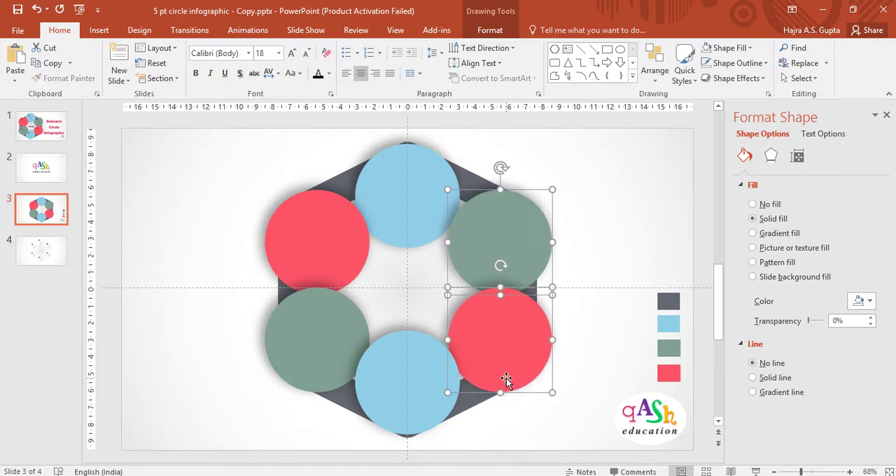
pyautogui.click(403, 196)
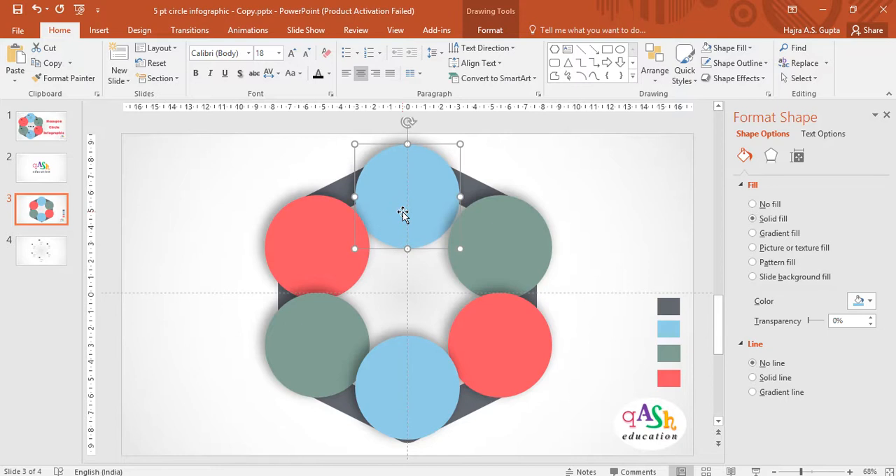
pyautogui.moveTo(402, 214); pyautogui.dragTo(410, 392)
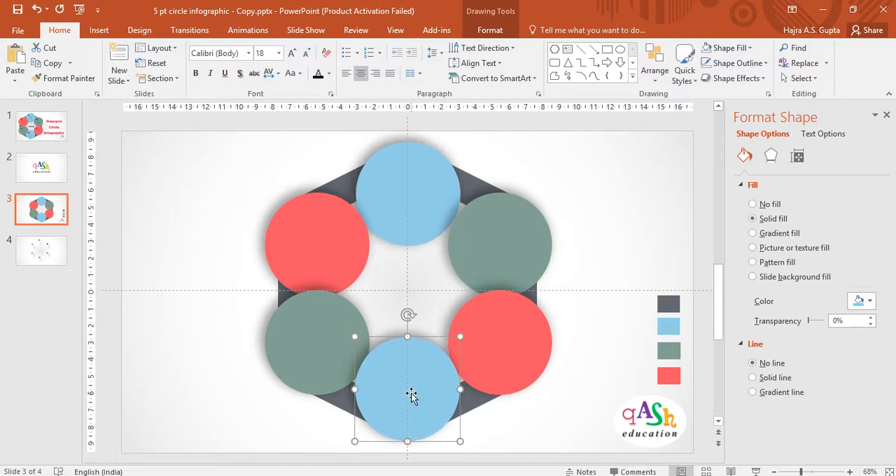
pyautogui.moveTo(397, 189)
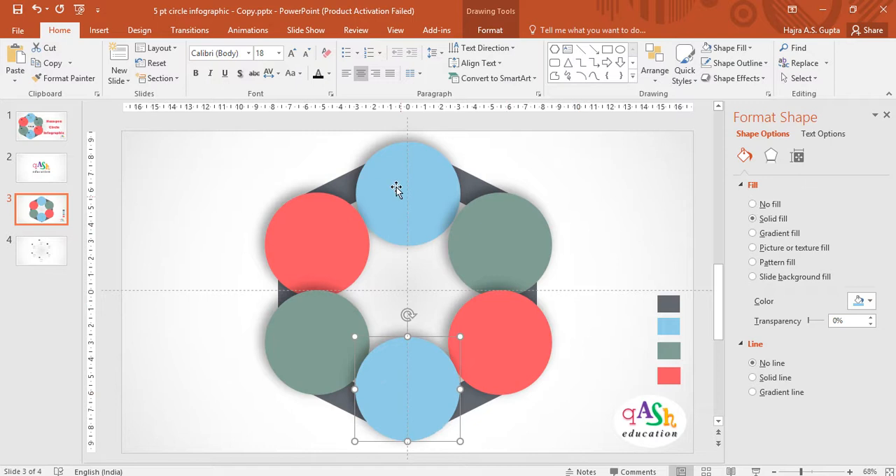
pyautogui.click(316, 247)
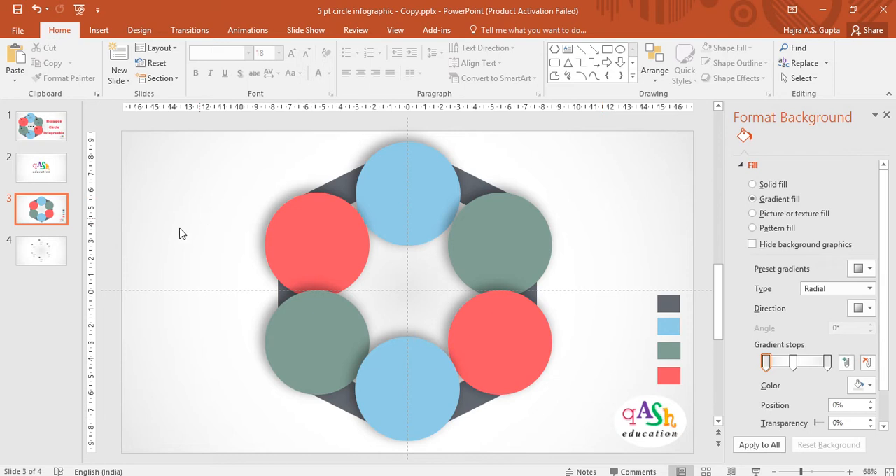
pyautogui.moveTo(49, 213)
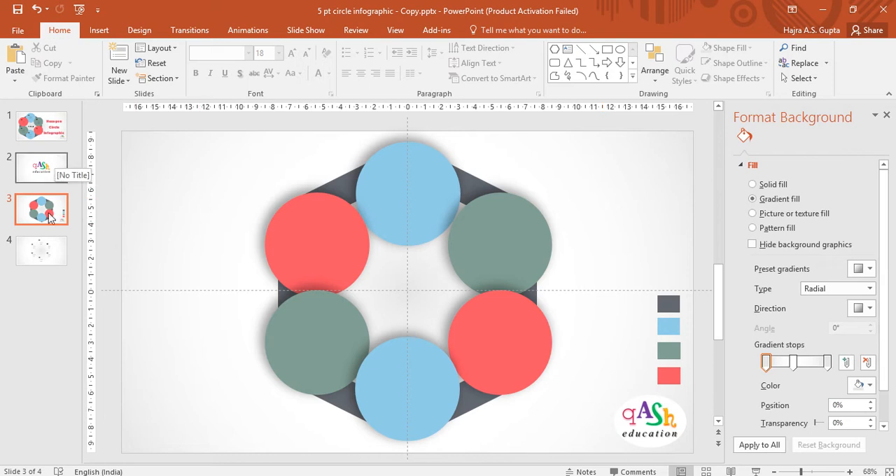
# Copy the 01–06 'Enter text here' label group from slide 4 onto the circles of slide 3
pyautogui.click(41, 250)
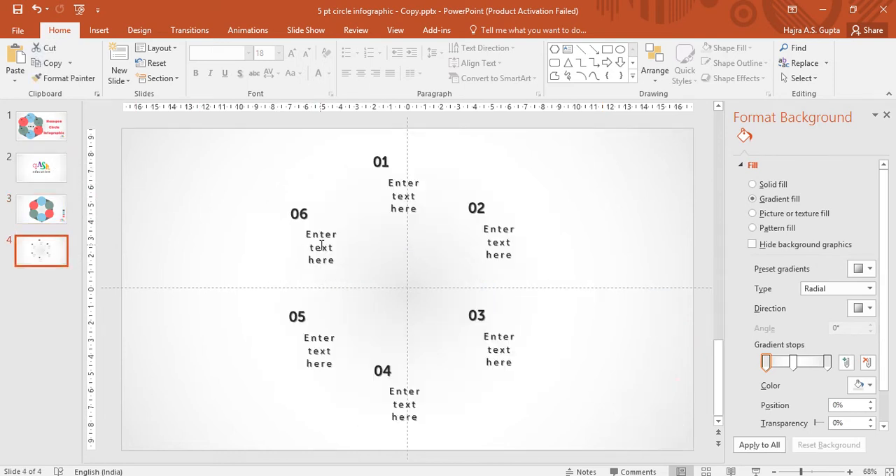
pyautogui.click(321, 252)
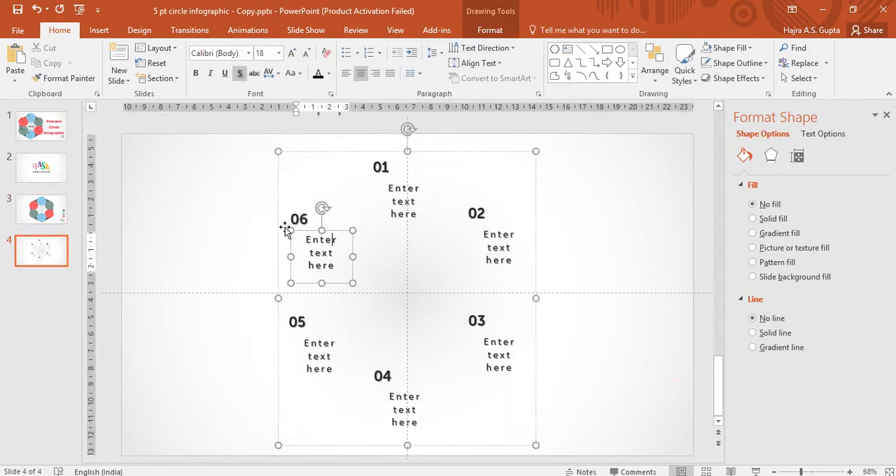
pyautogui.click(159, 260)
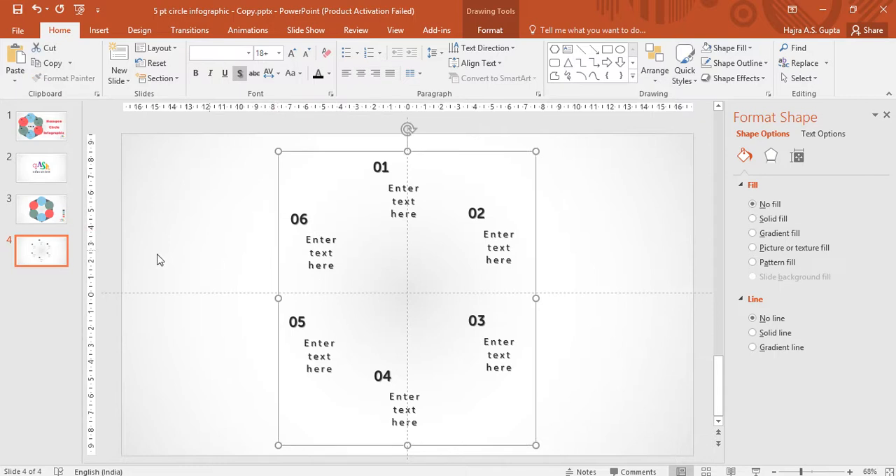
pyautogui.click(41, 209)
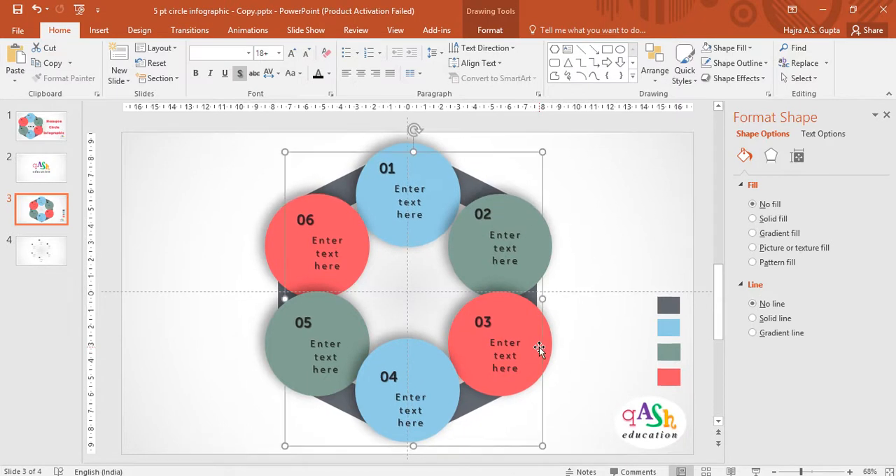
pyautogui.click(595, 219)
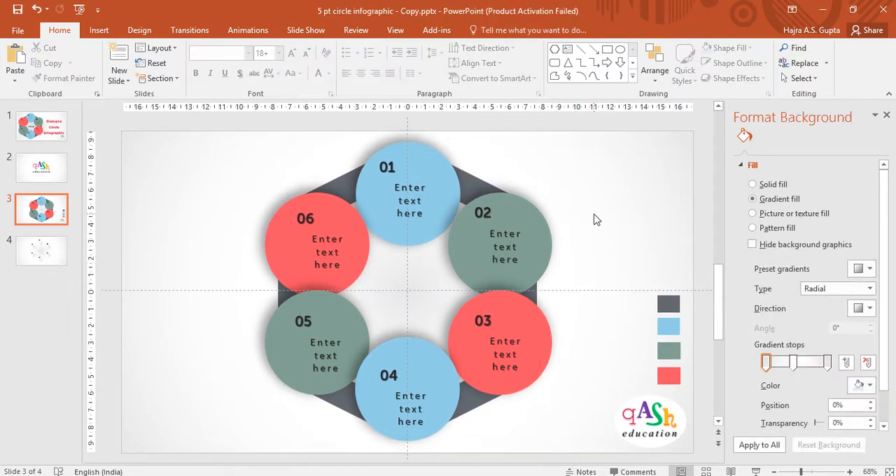
pyautogui.click(471, 184)
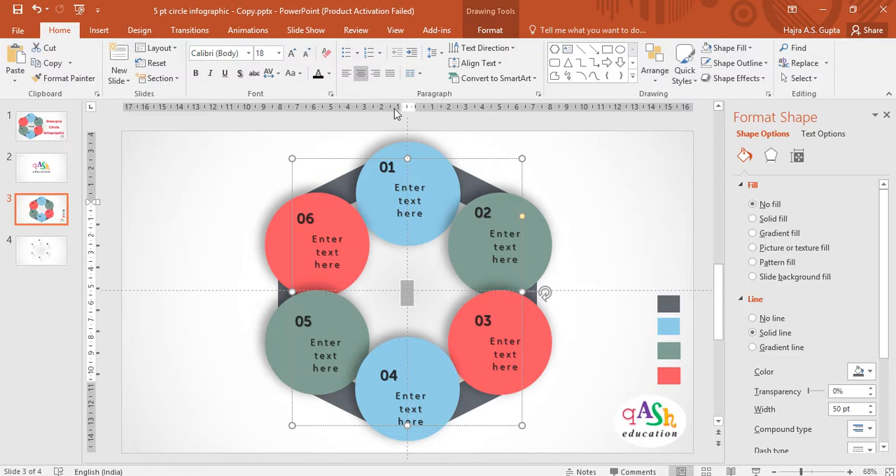
pyautogui.moveTo(493, 77)
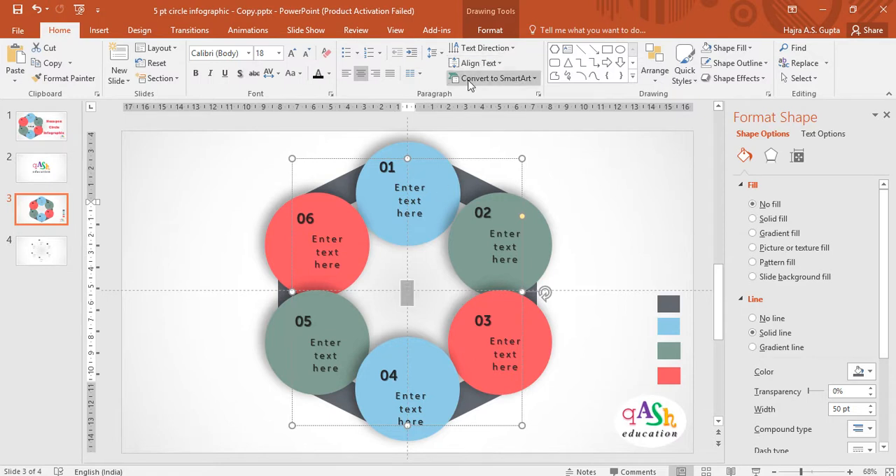
pyautogui.moveTo(240, 73)
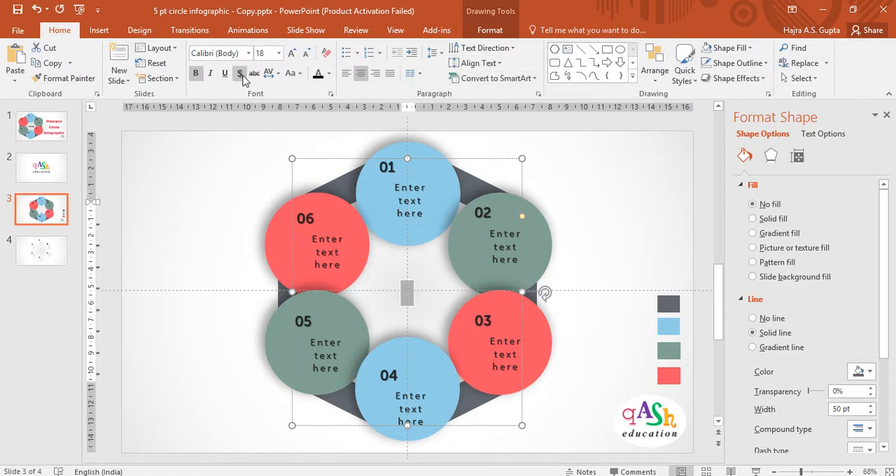
pyautogui.moveTo(483, 47)
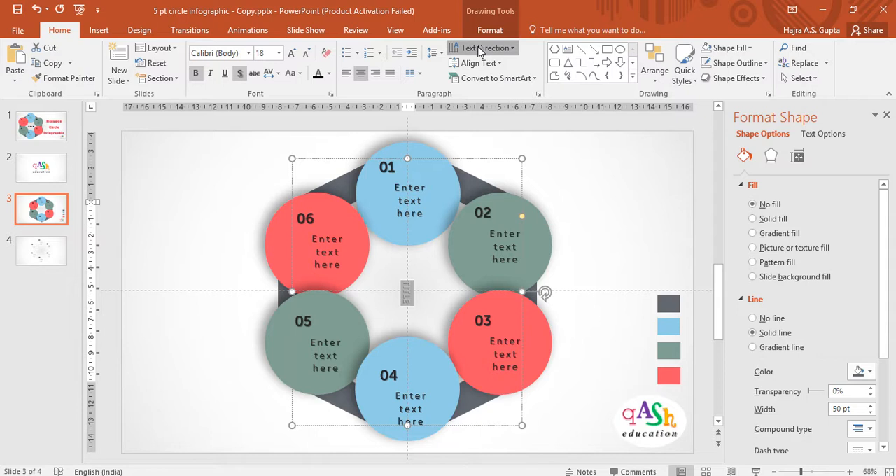
# Make the centre TITLE read horizontally in Aharoni Bold and grow it to 44 pt
pyautogui.click(483, 47)
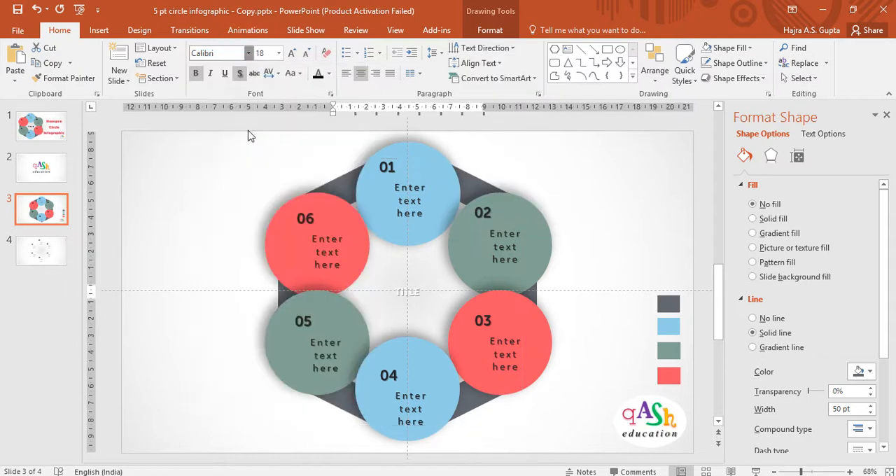
pyautogui.click(269, 72)
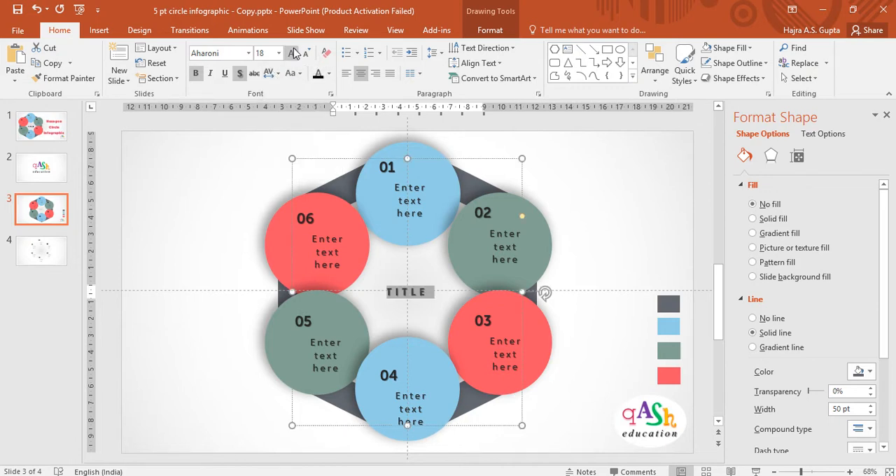
pyautogui.click(291, 53)
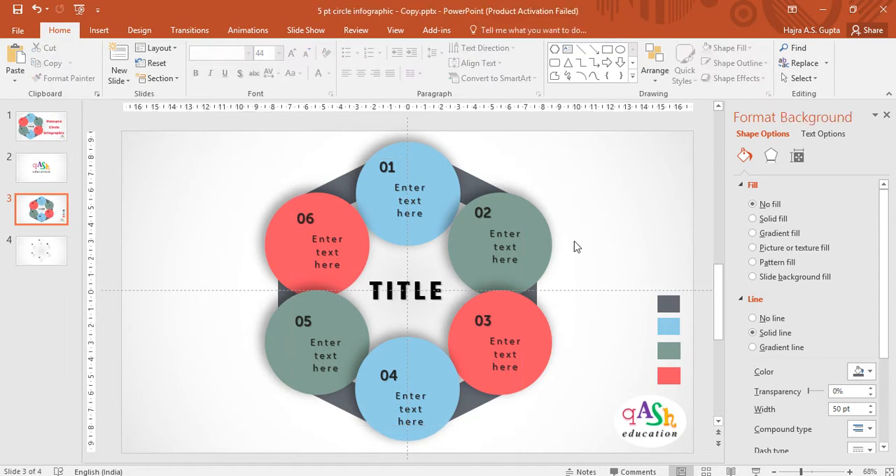
# Deselect the title and close the Format Background pane
pyautogui.click(753, 199)
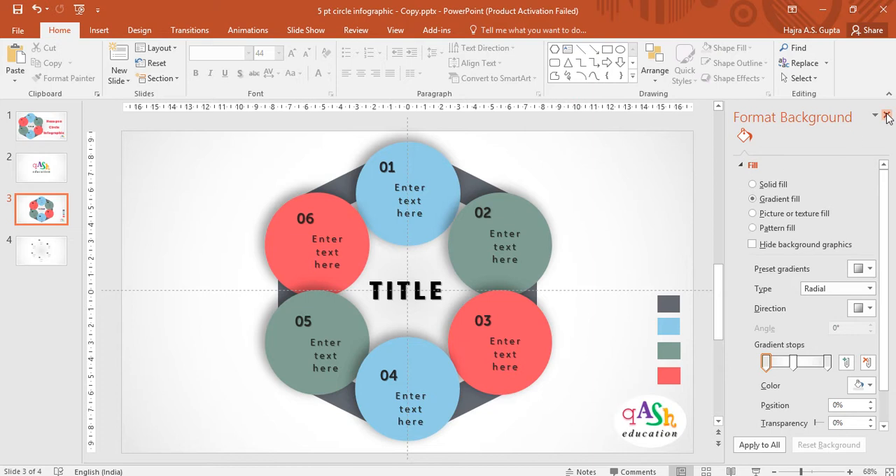
pyautogui.click(887, 117)
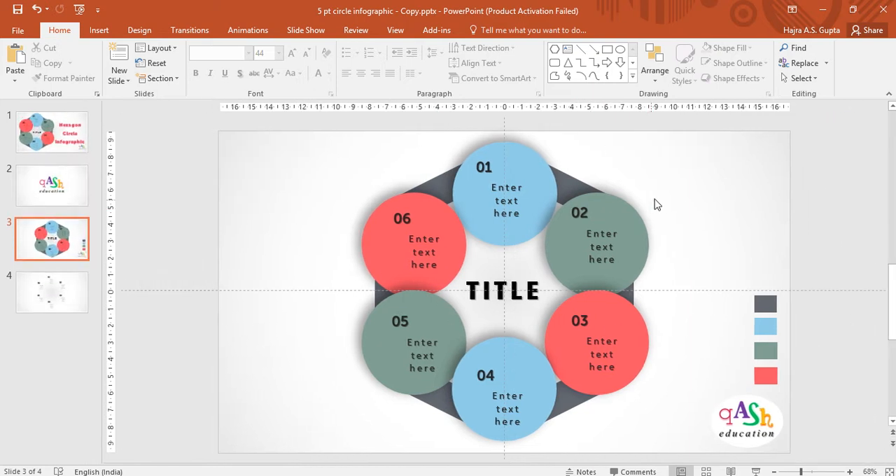
pyautogui.moveTo(721, 205)
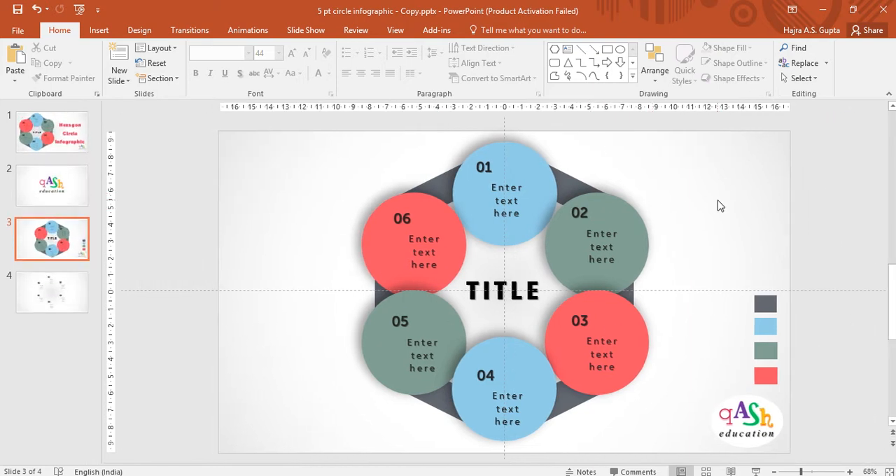